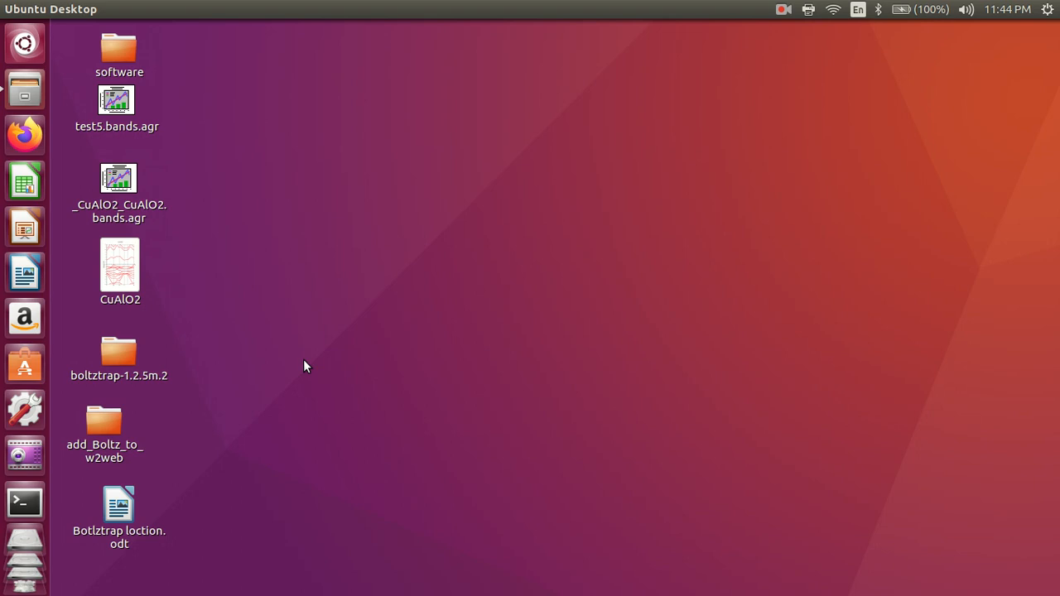
mouse_move(234, 294)
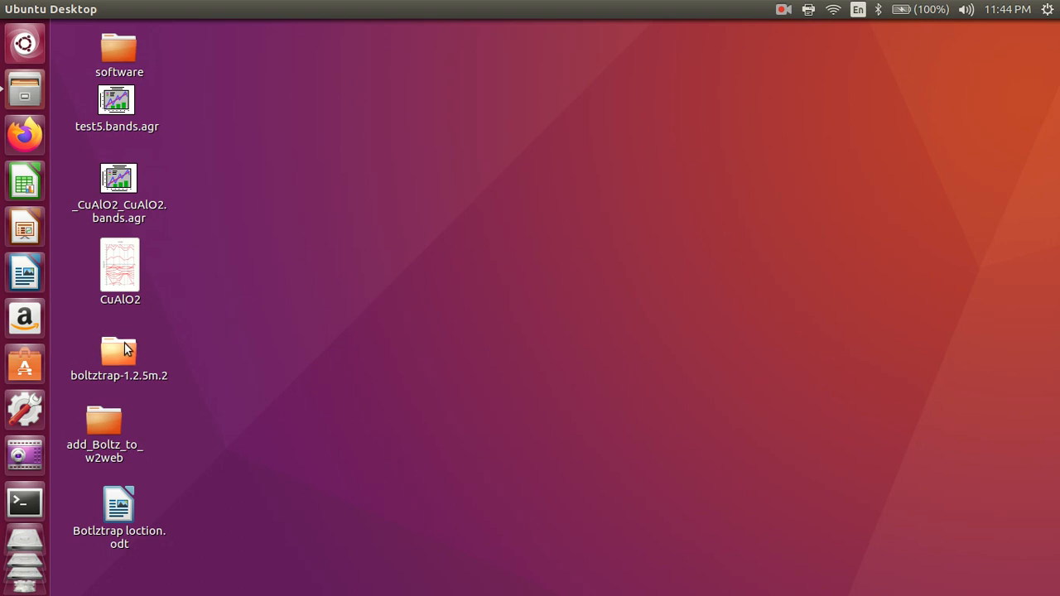
Run w2web in a terminal, which reports port 7890 already in use.
click(118, 352)
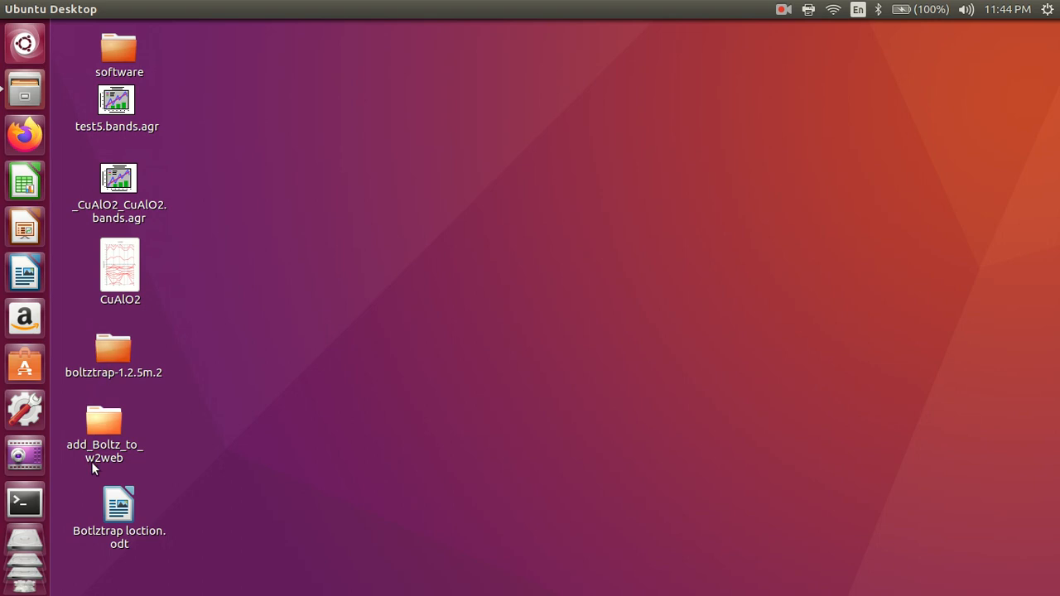
click(24, 502)
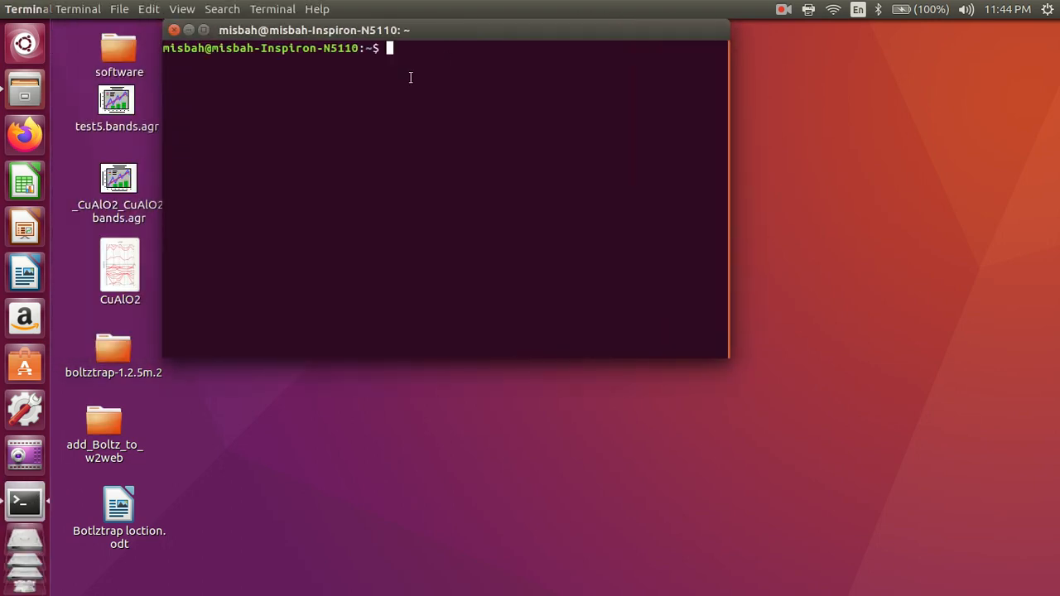
text(w2)
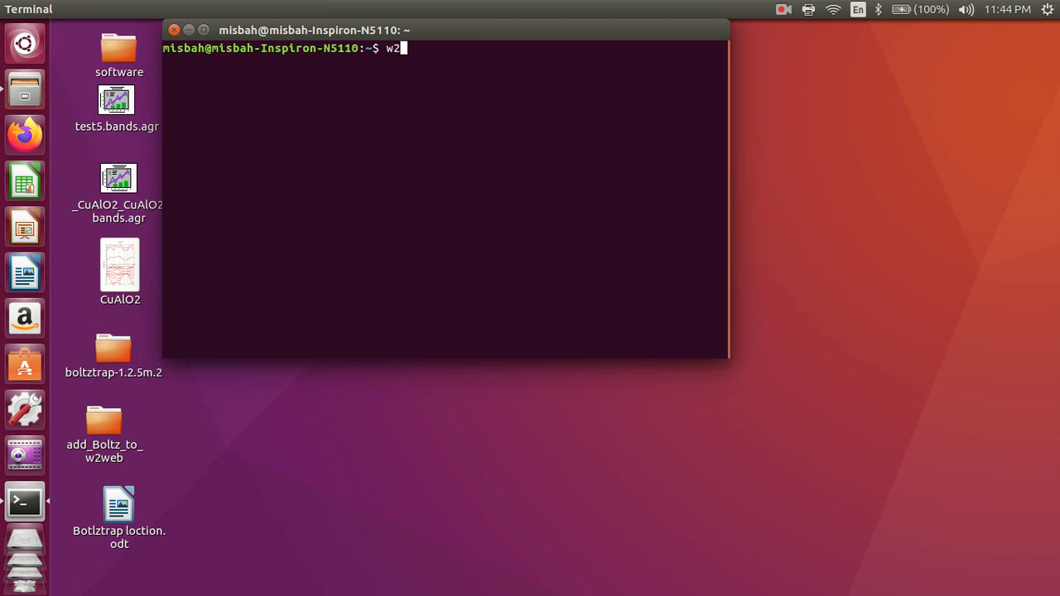
text(web)
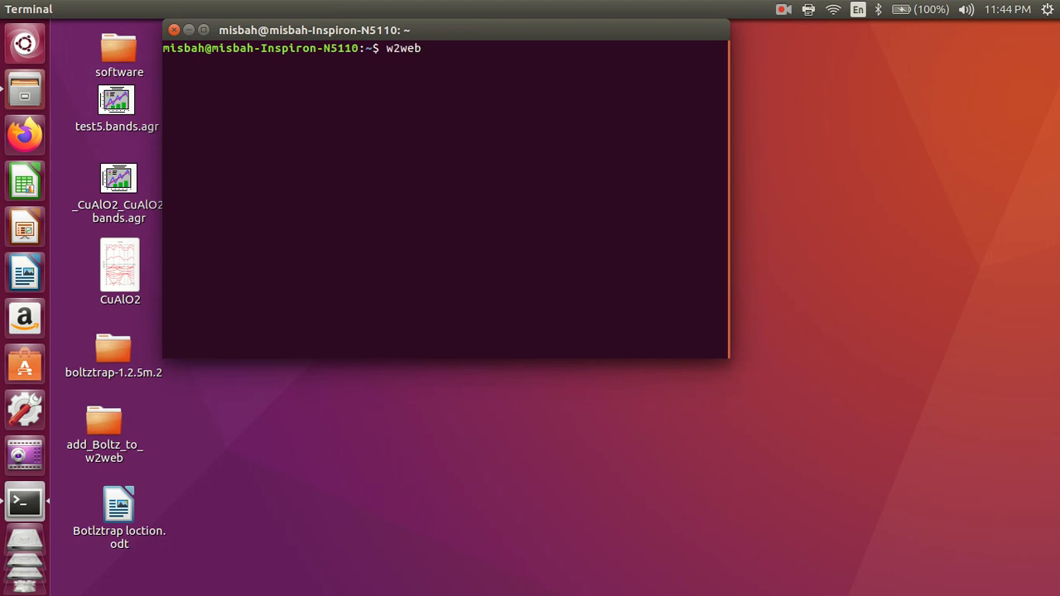
key(Return)
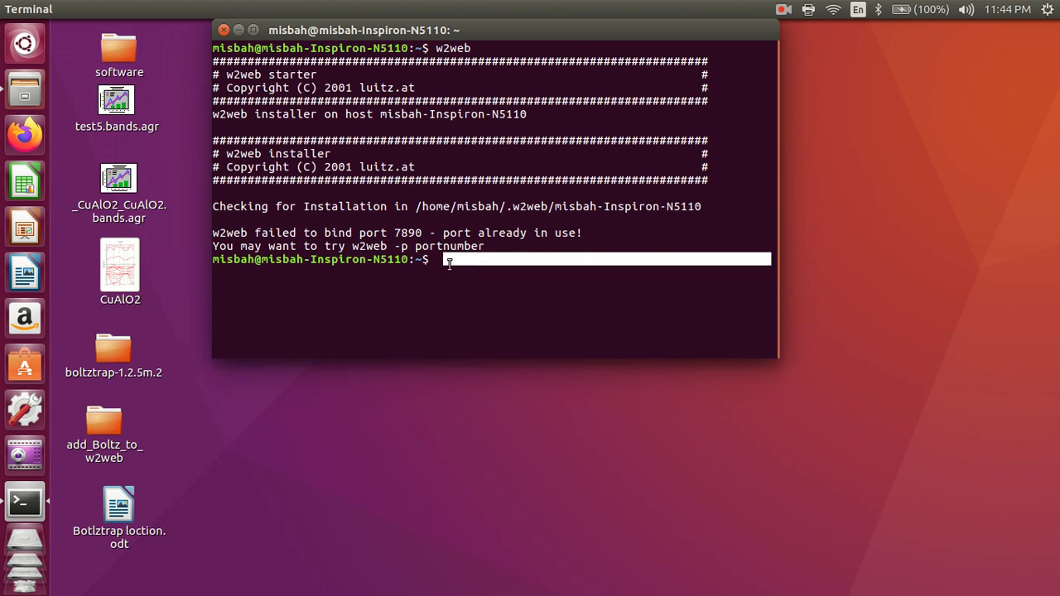
mouse_move(133, 380)
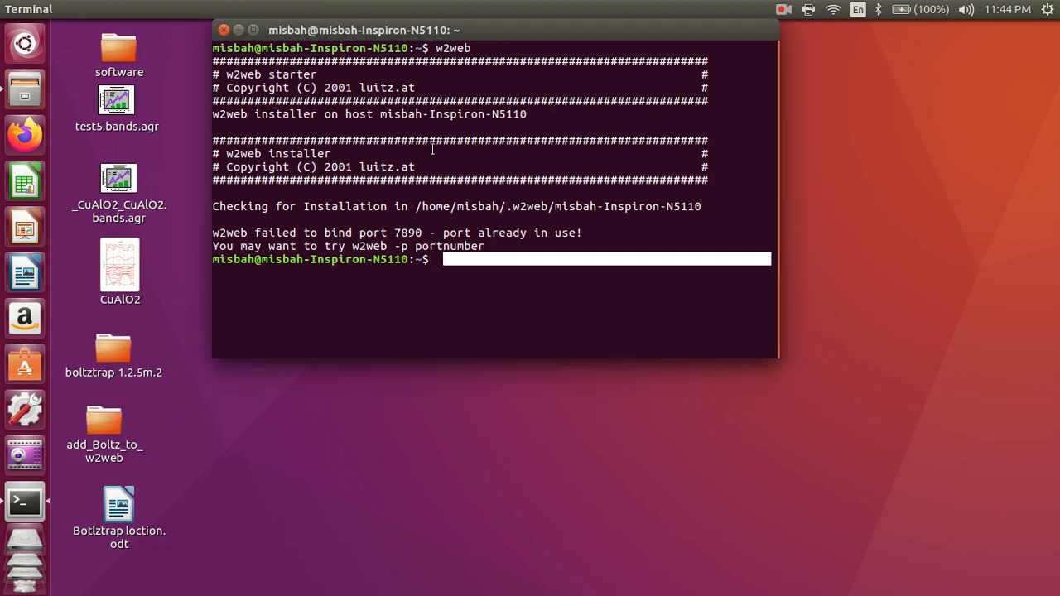
mouse_move(141, 379)
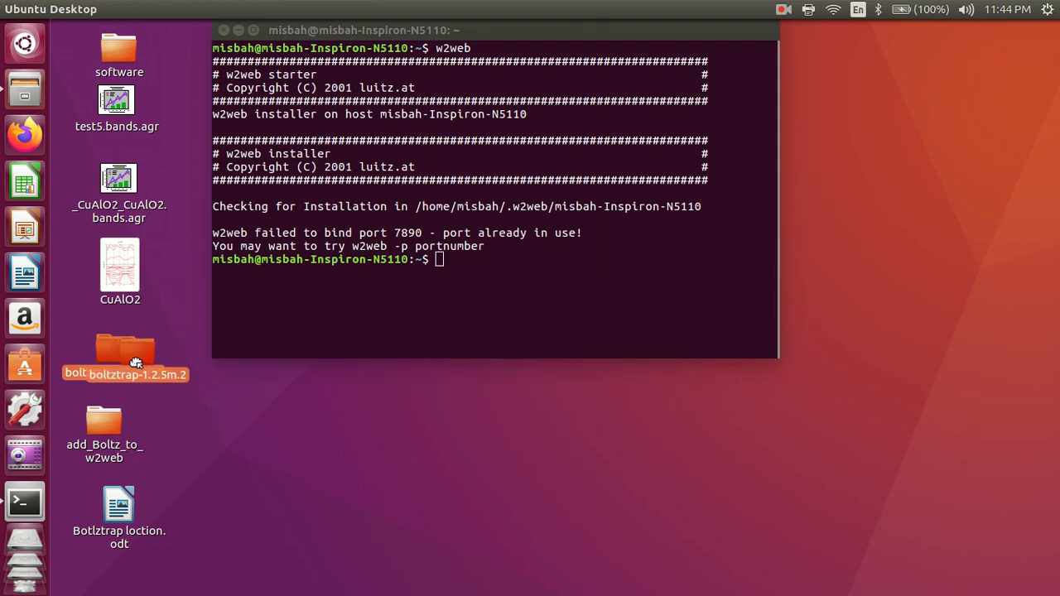
Drop the boltztrap-1.2.5m.2 folder path at the prompt and run it, getting 'is a directory'.
drag(124, 352, 464, 261)
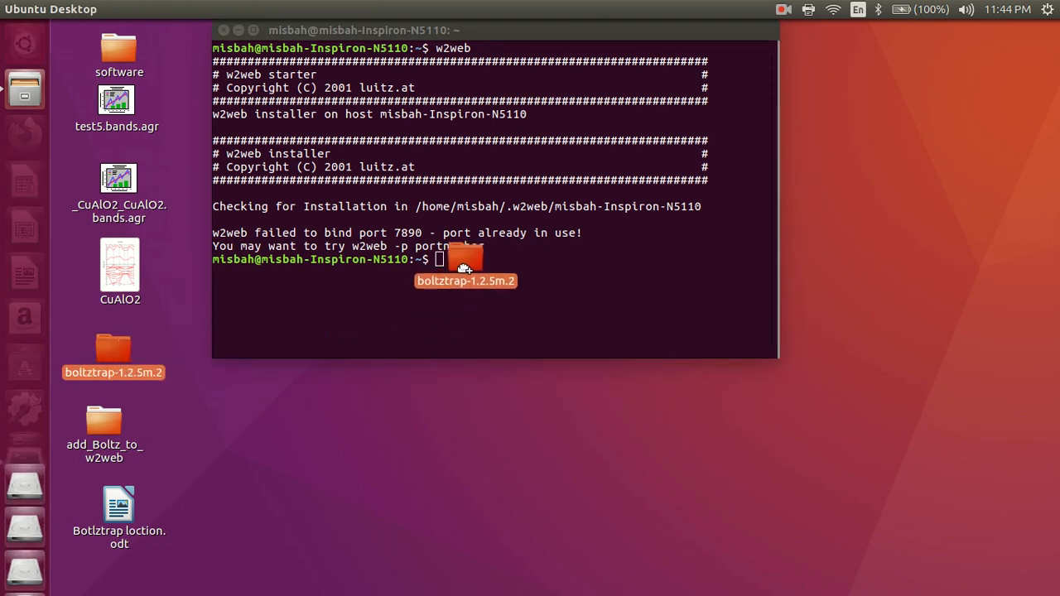
drag(114, 352, 466, 259)
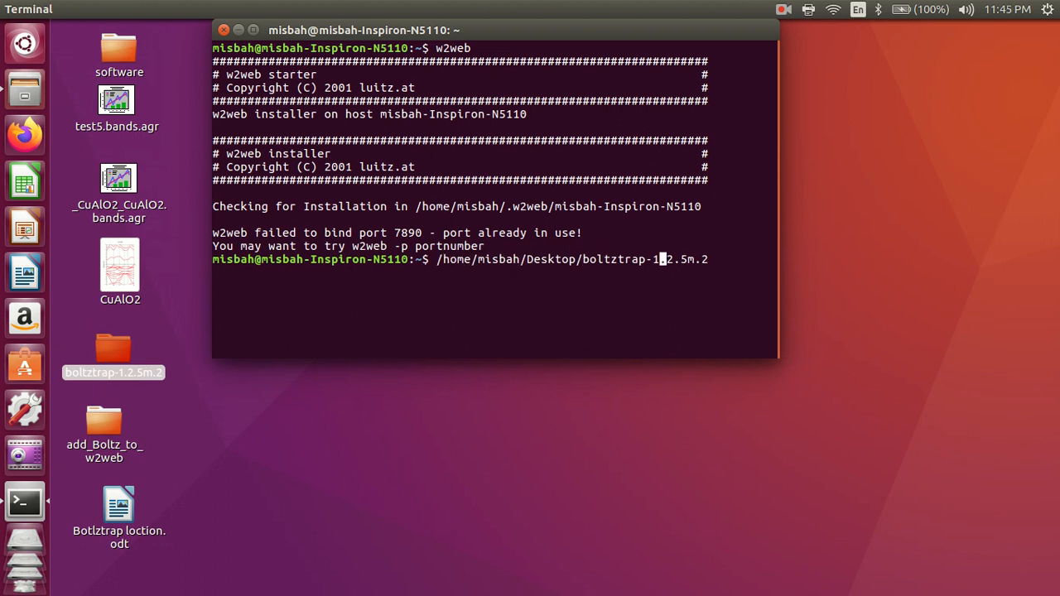
key(Return)
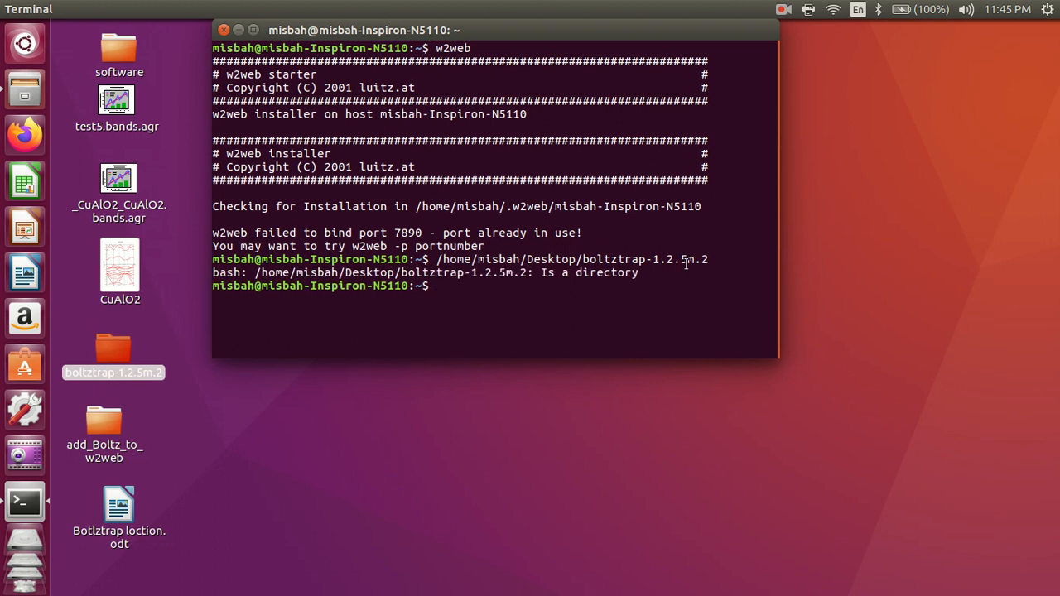
mouse_move(557, 288)
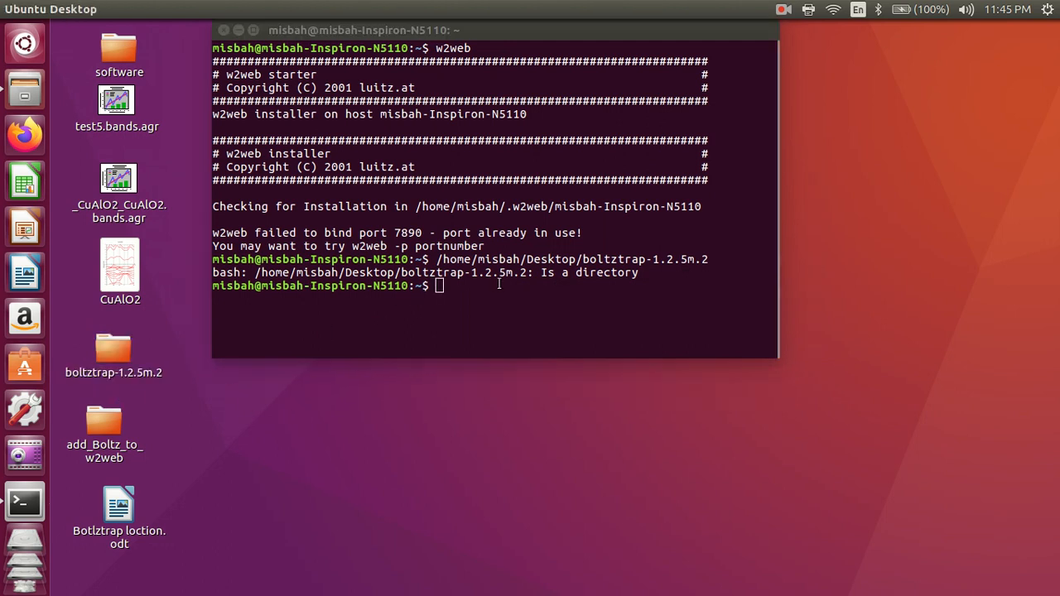
mouse_move(212, 306)
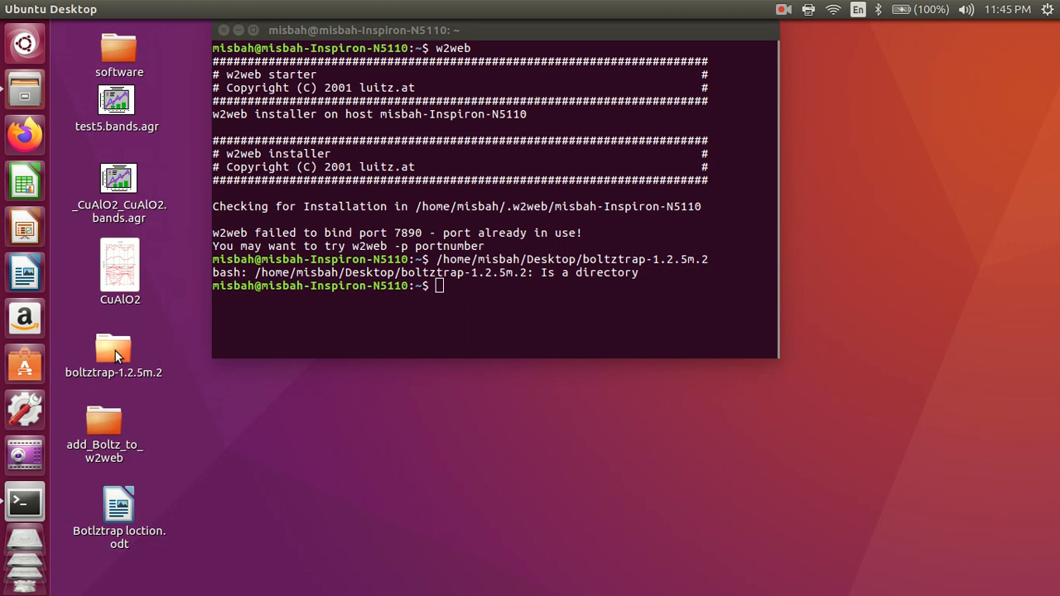
Run the install_b script from the boltztrap-1.2.5m.2 folder and continue past its banner.
double_click(113, 348)
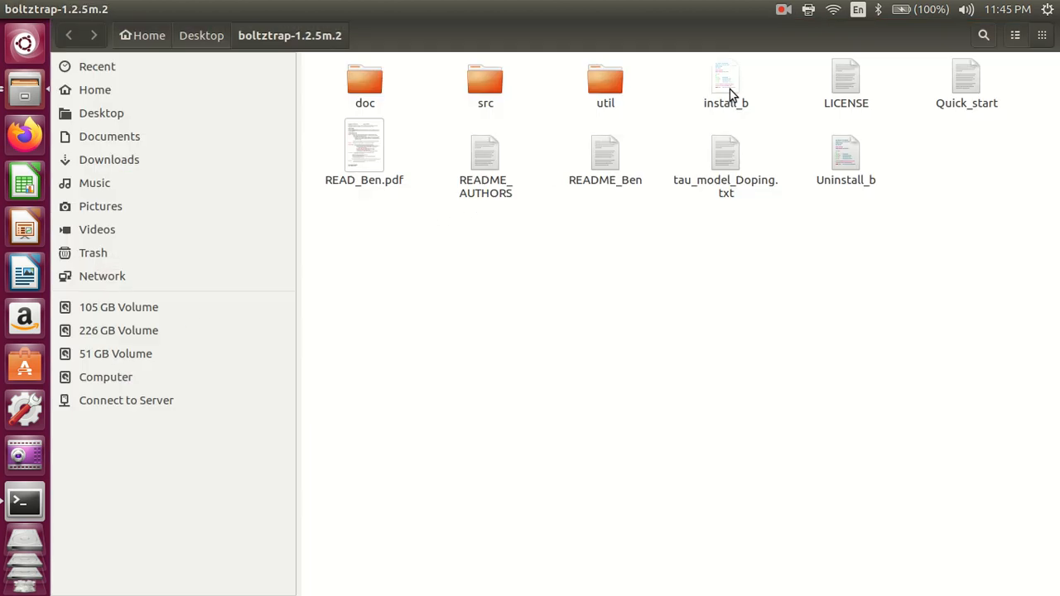
drag(726, 83, 70, 377)
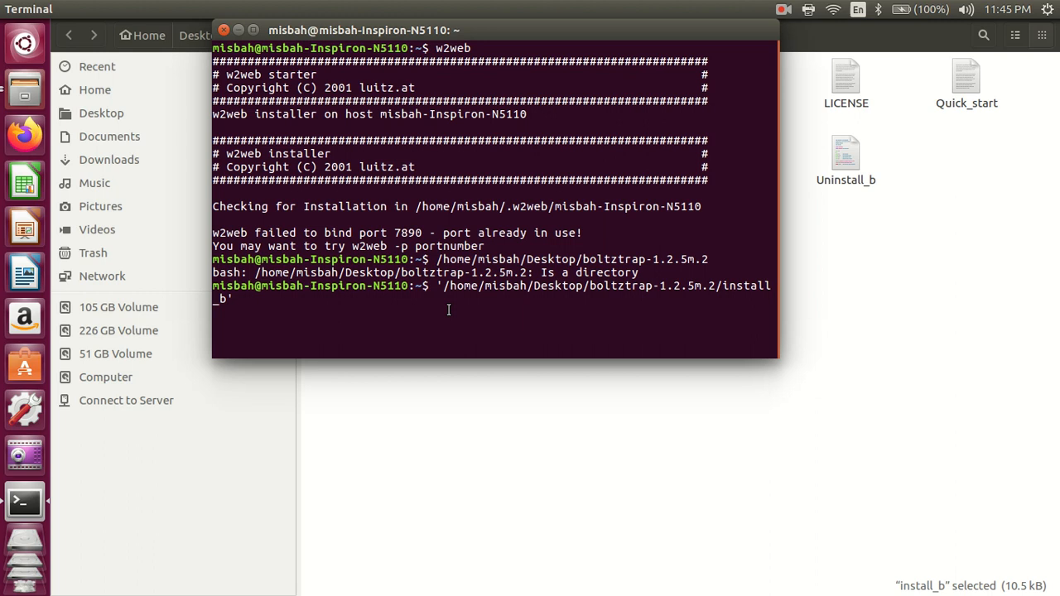
mouse_move(311, 307)
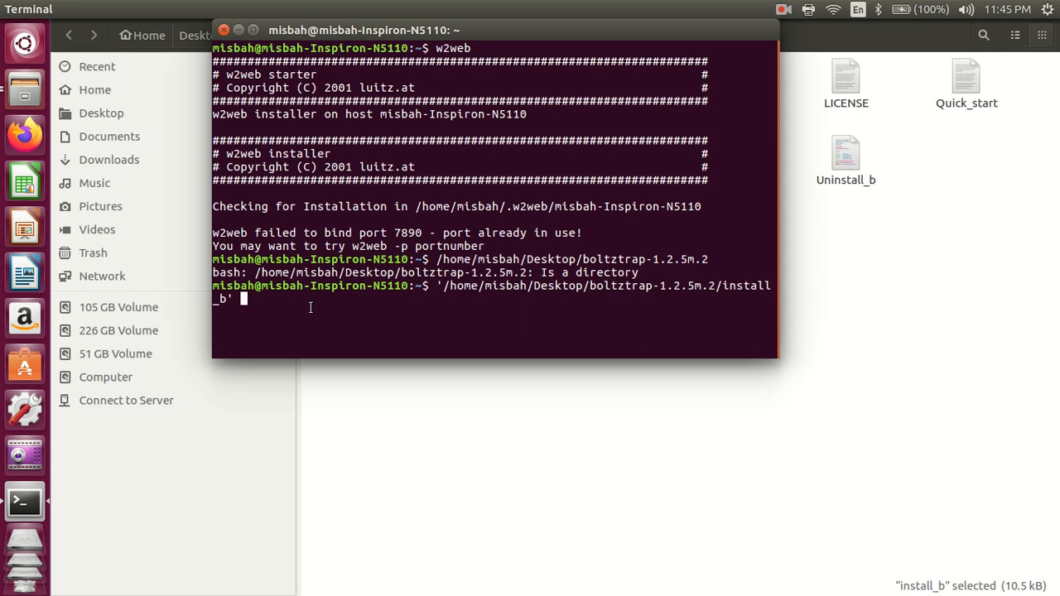
key(Return)
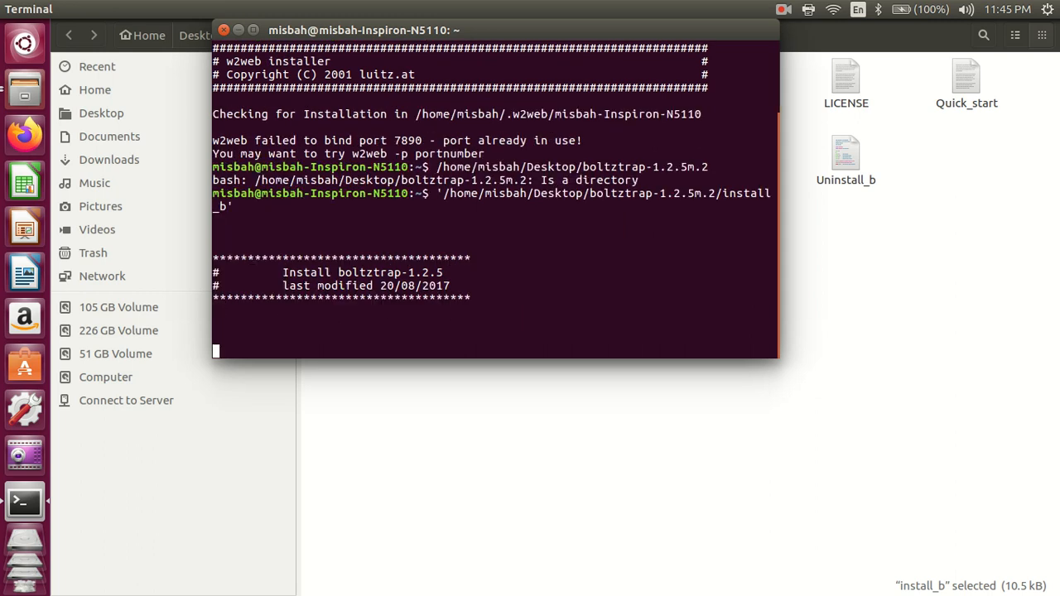
key(Return)
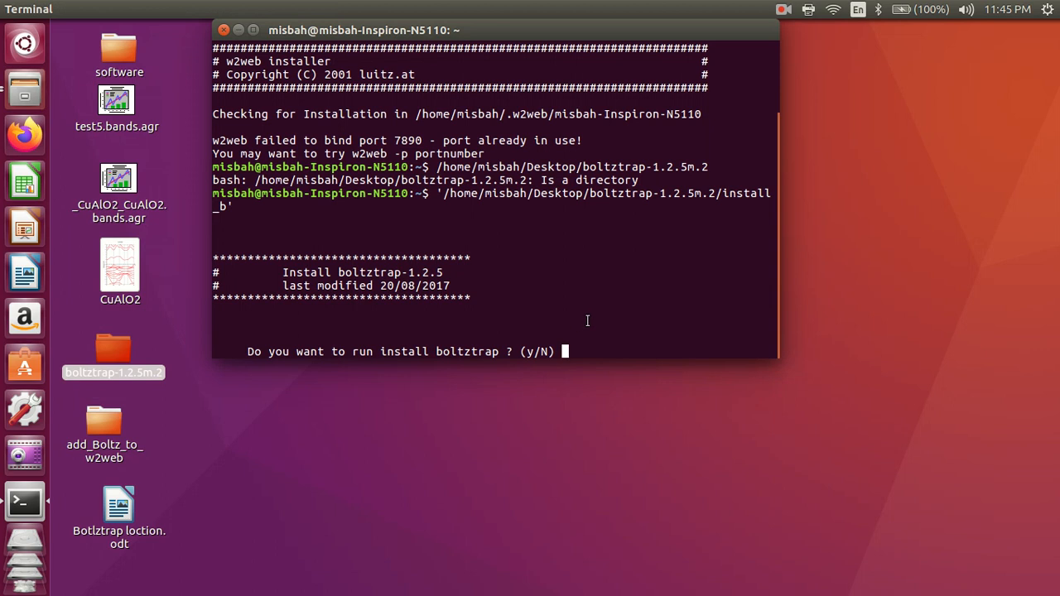
Answer y to install and recompile, and choose the ifort compiler.
text(y)
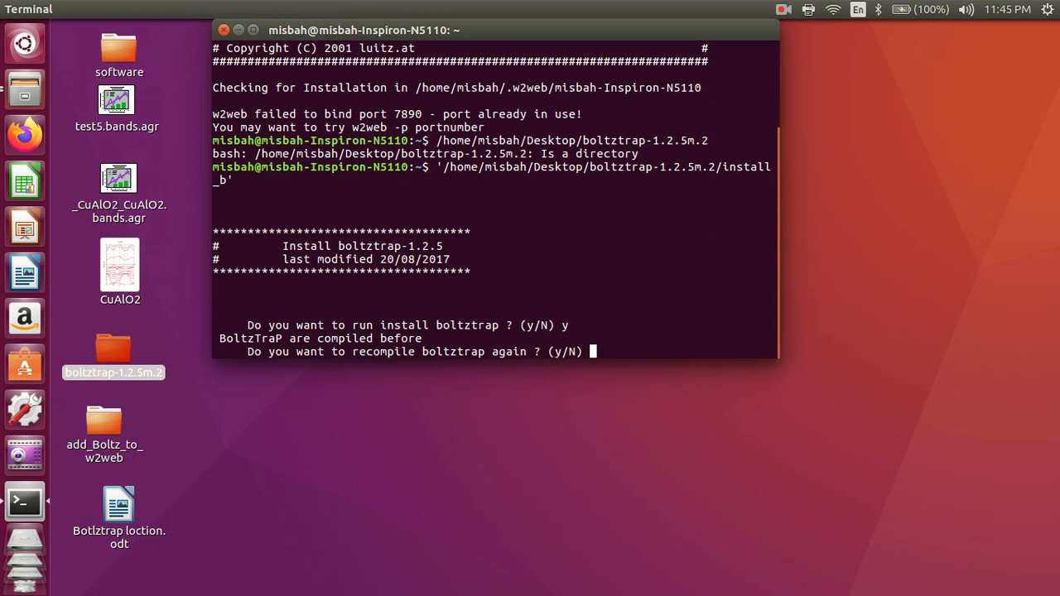
text(y)
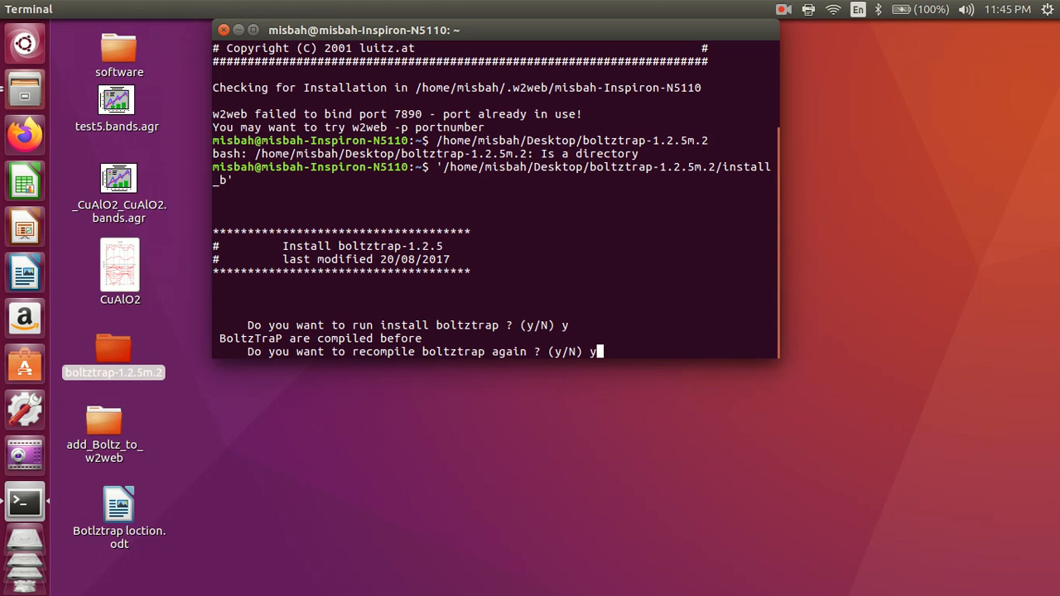
key(Return)
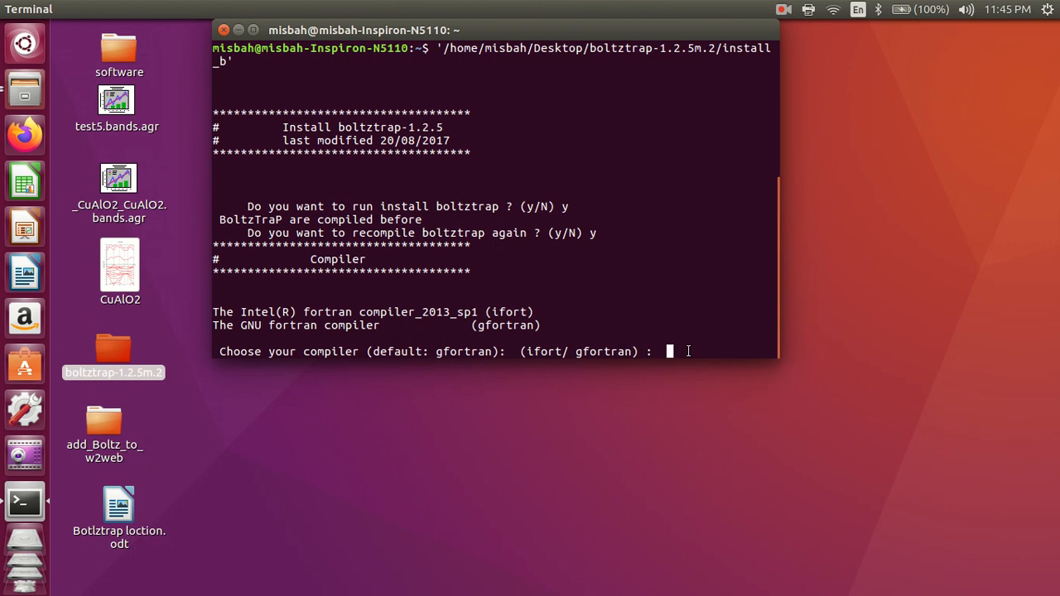
text(ifor)
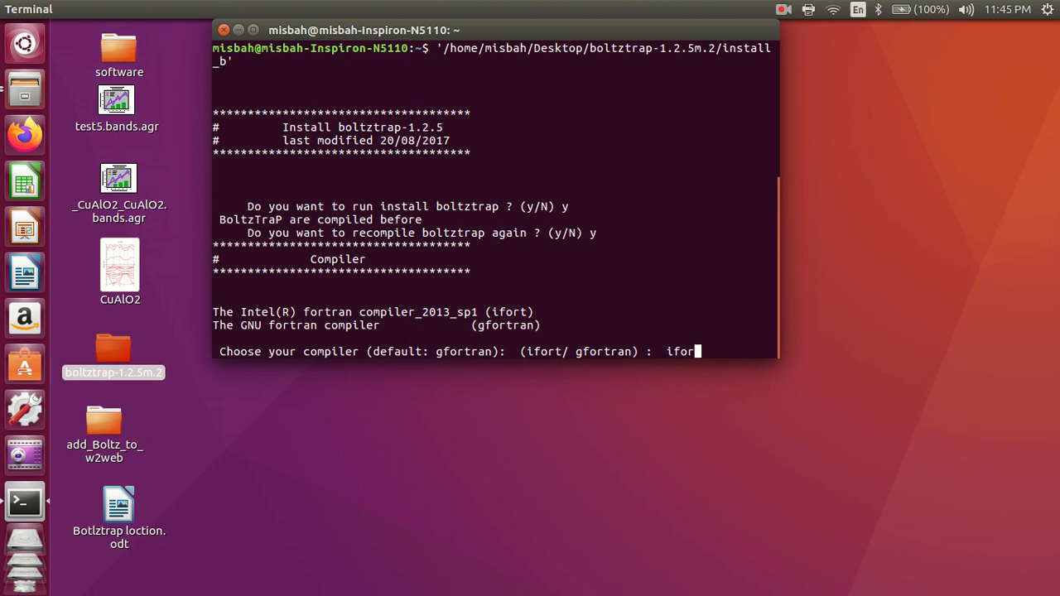
key(Return)
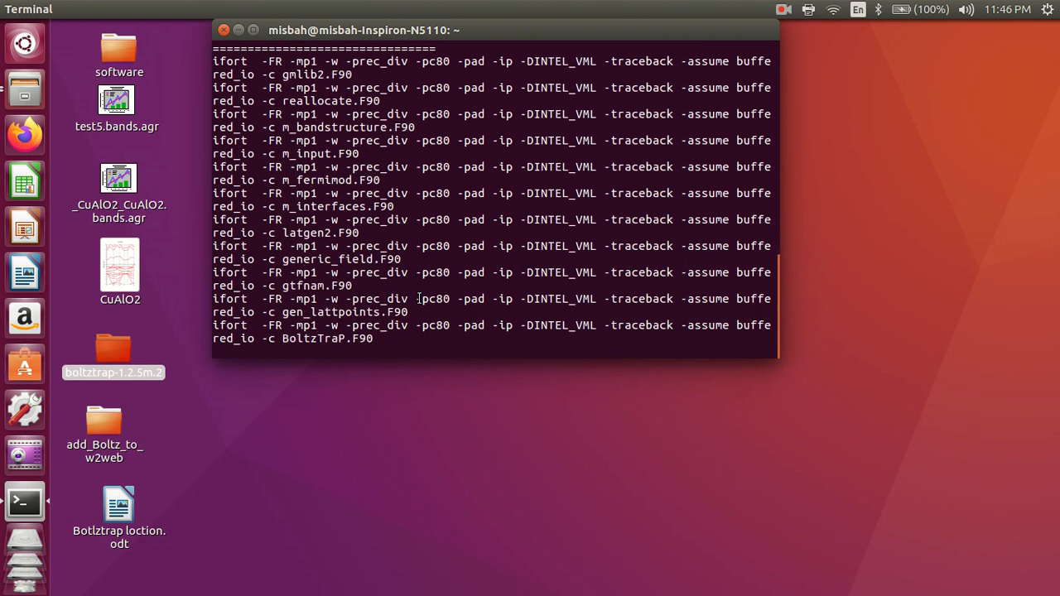
Scroll through the compile output to review the environment and .bashrc alias messages.
scroll(down, 3)
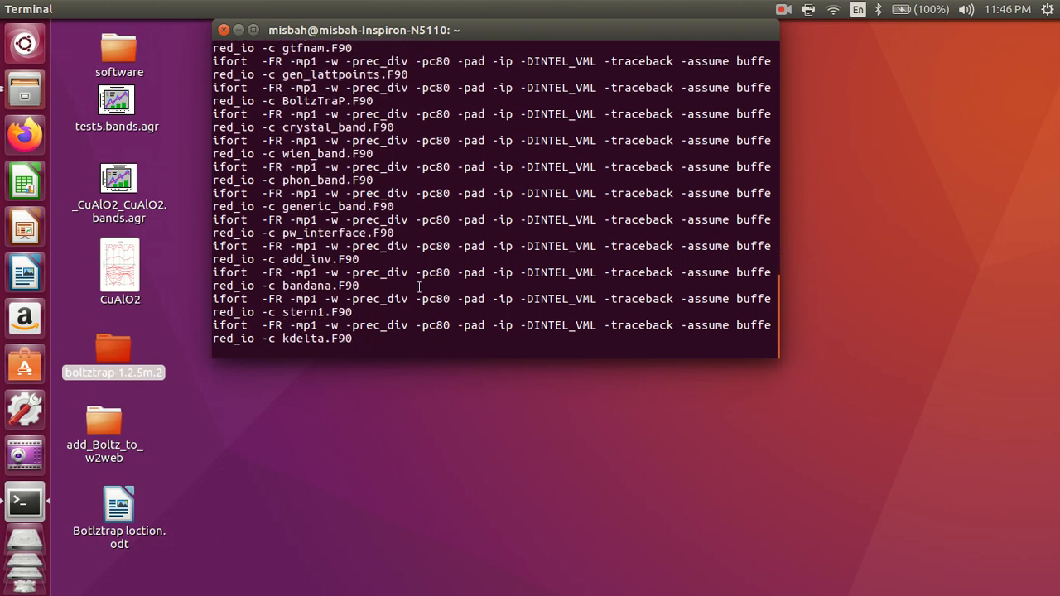
scroll(down, 3)
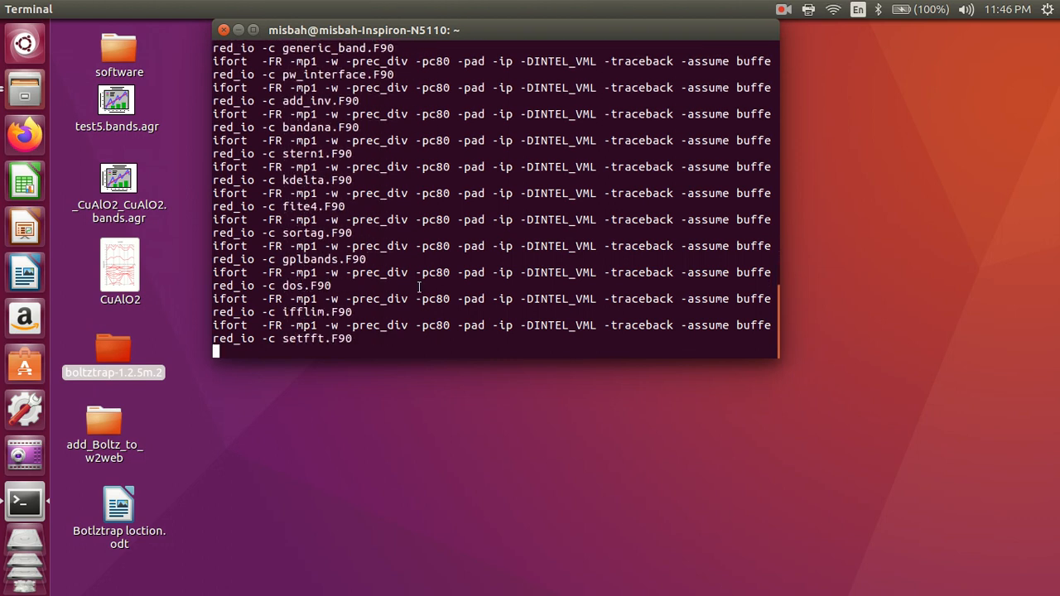
scroll(up, 3)
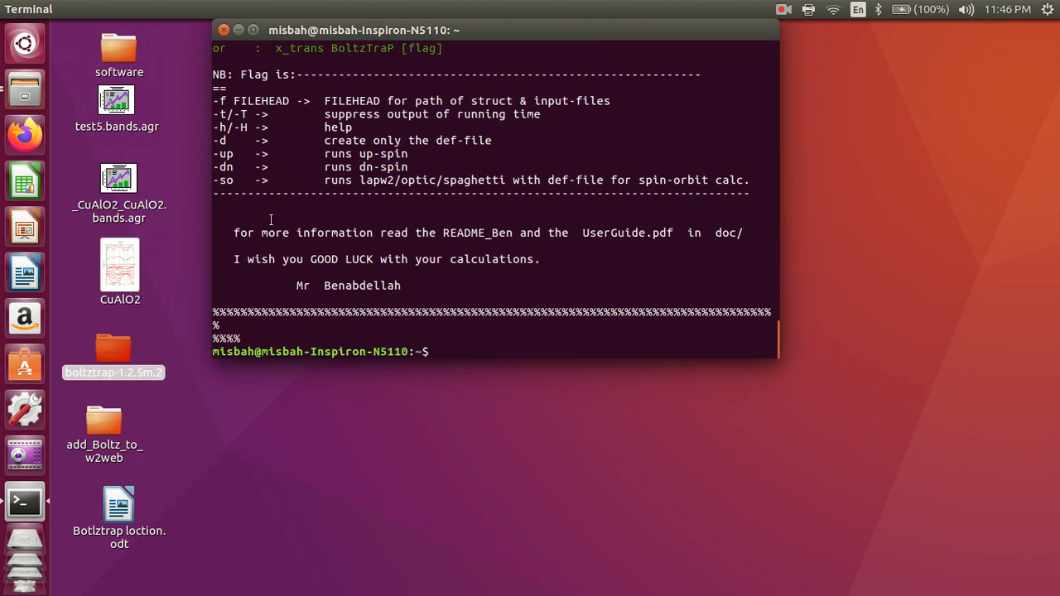
scroll(up, 3)
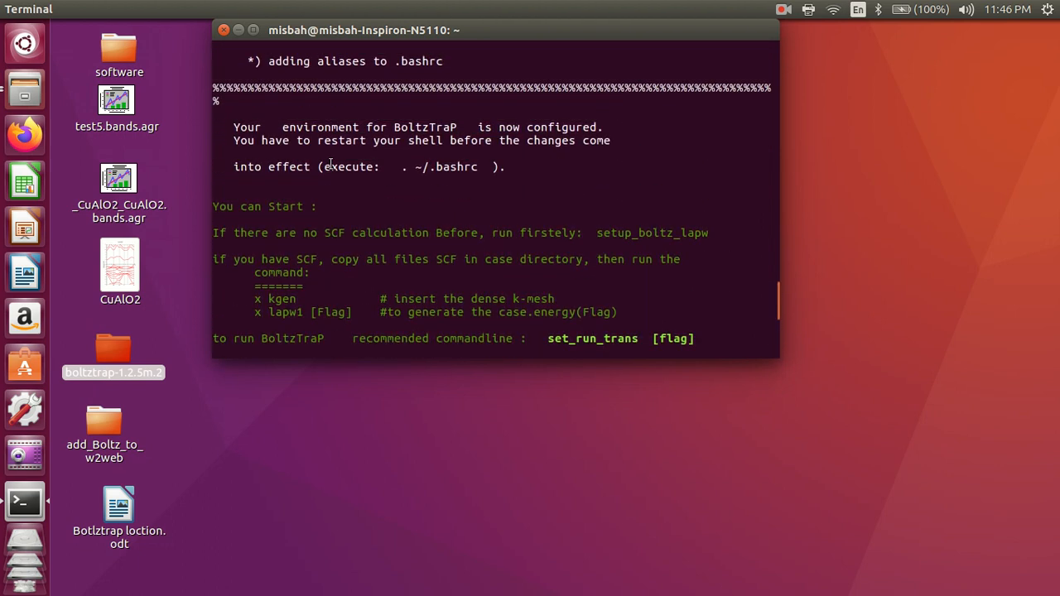
scroll(up, 3)
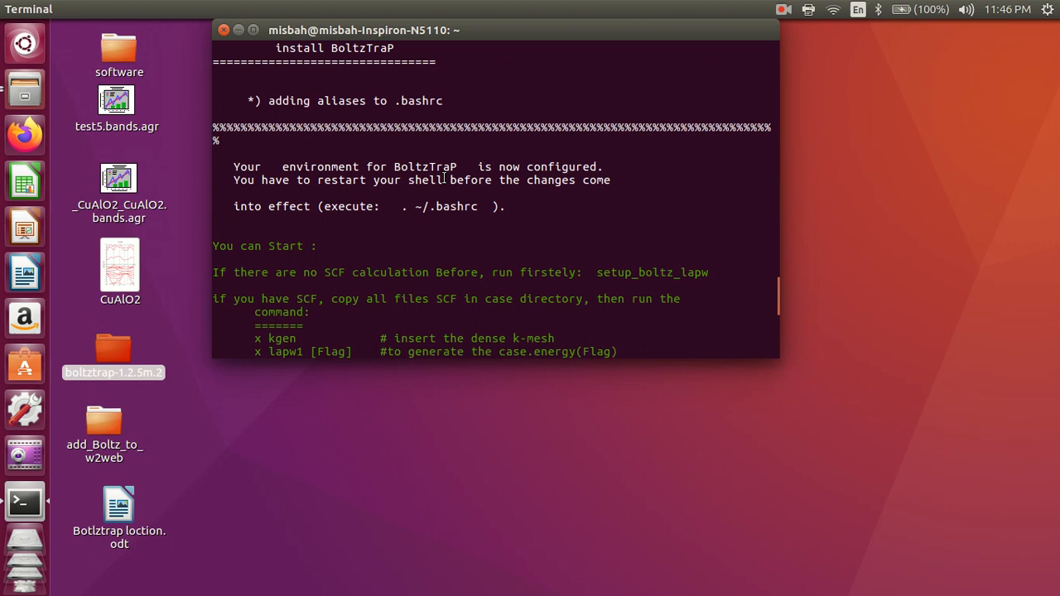
scroll(down, 3)
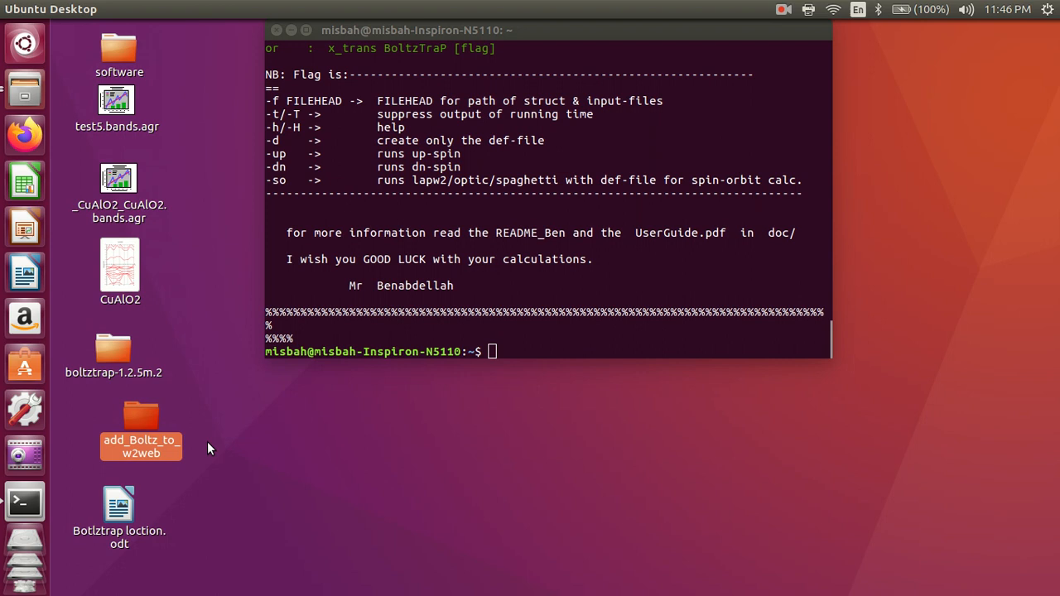
Drop the add_Boltz_to_w2web folder path at the prompt and run it, getting 'is a directory'.
drag(141, 427, 158, 427)
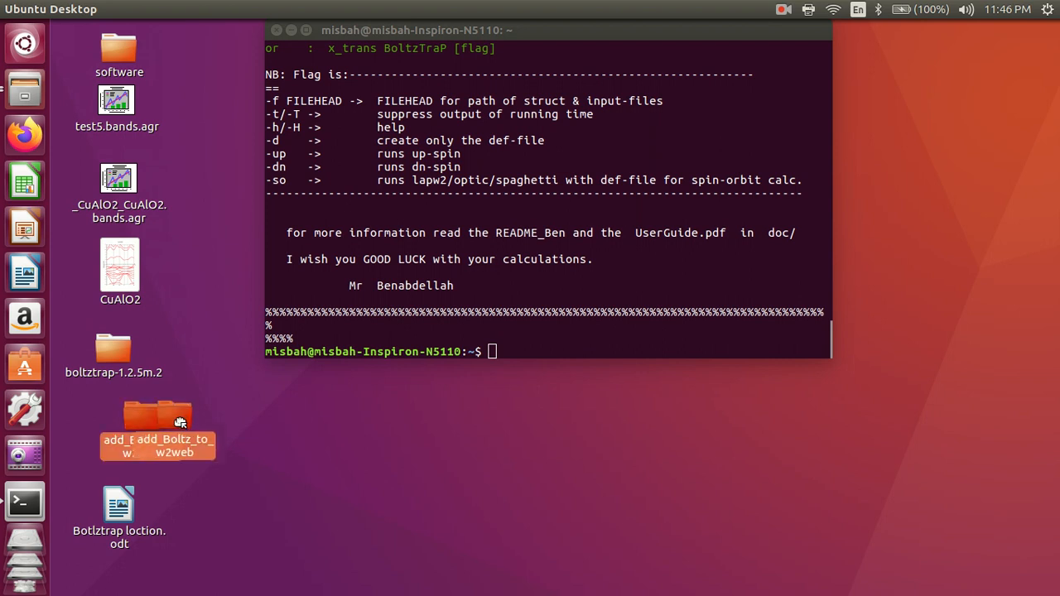
drag(158, 423, 504, 352)
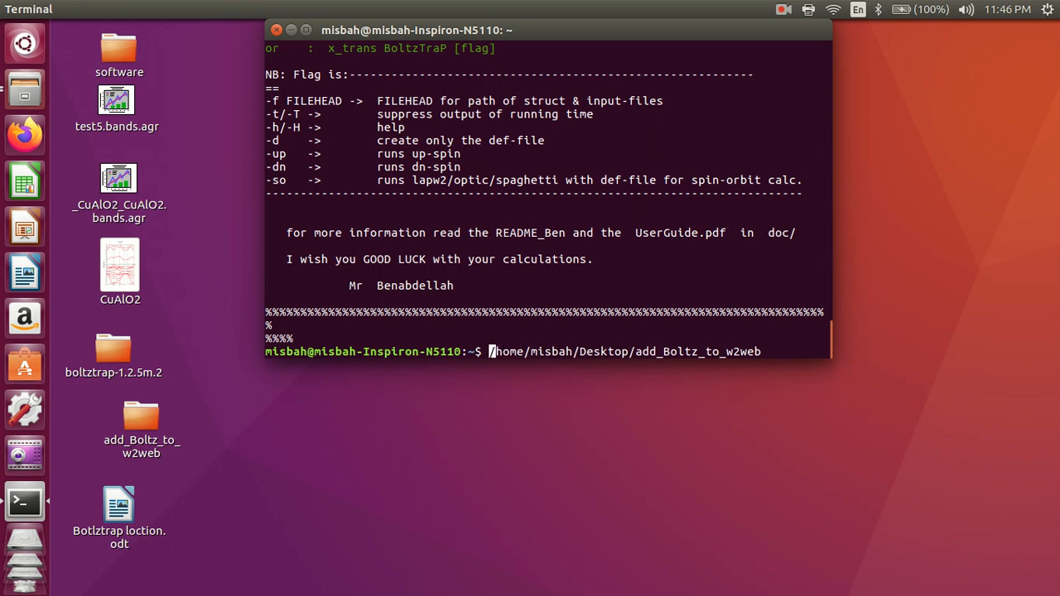
click(693, 351)
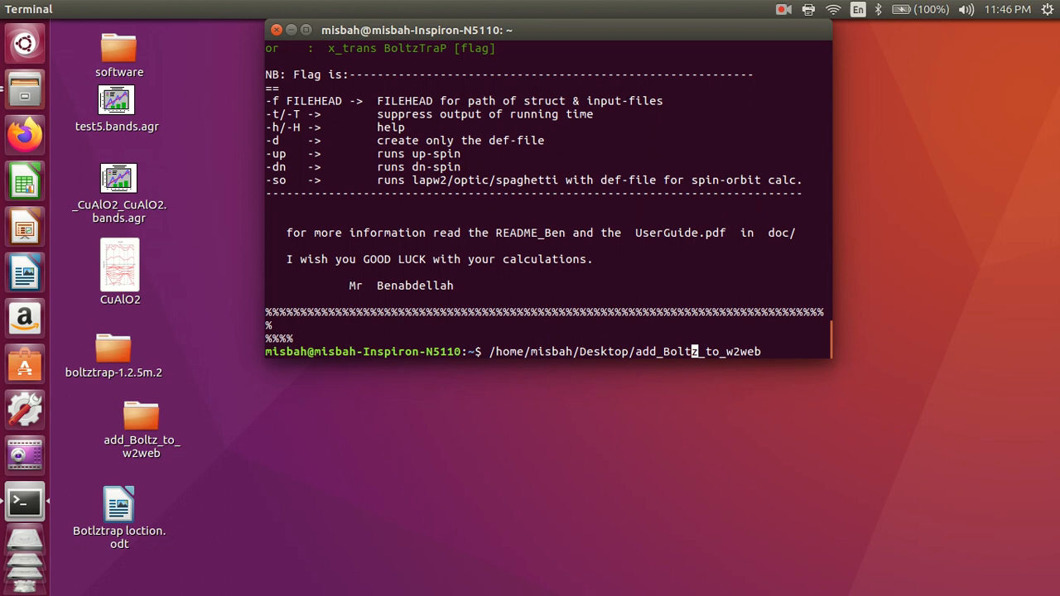
key(Return)
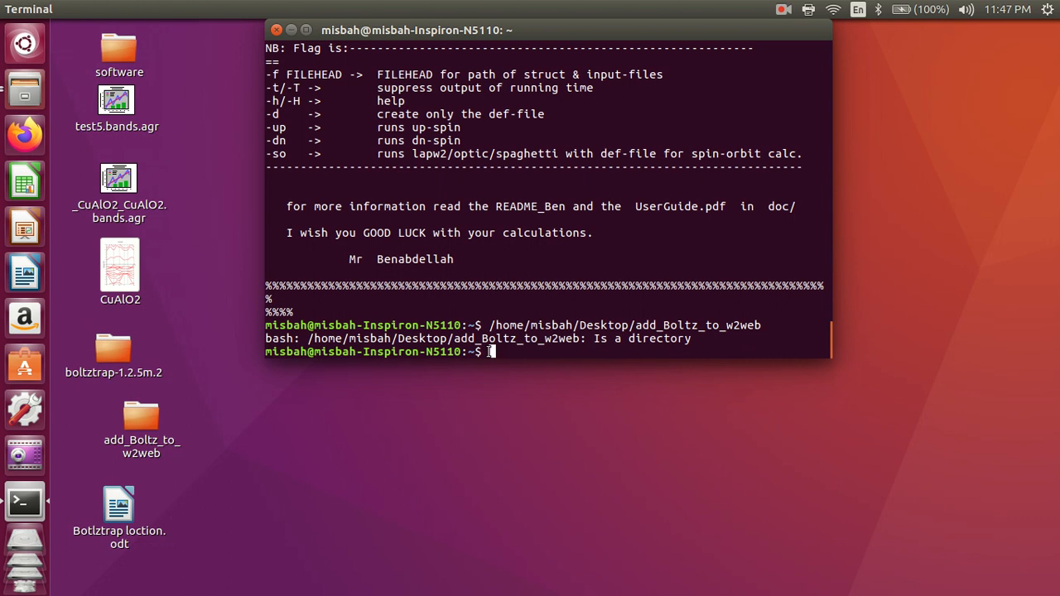
Try chmod +x patch_boltz_w2web, which fails with no such file or directory.
text(ch)
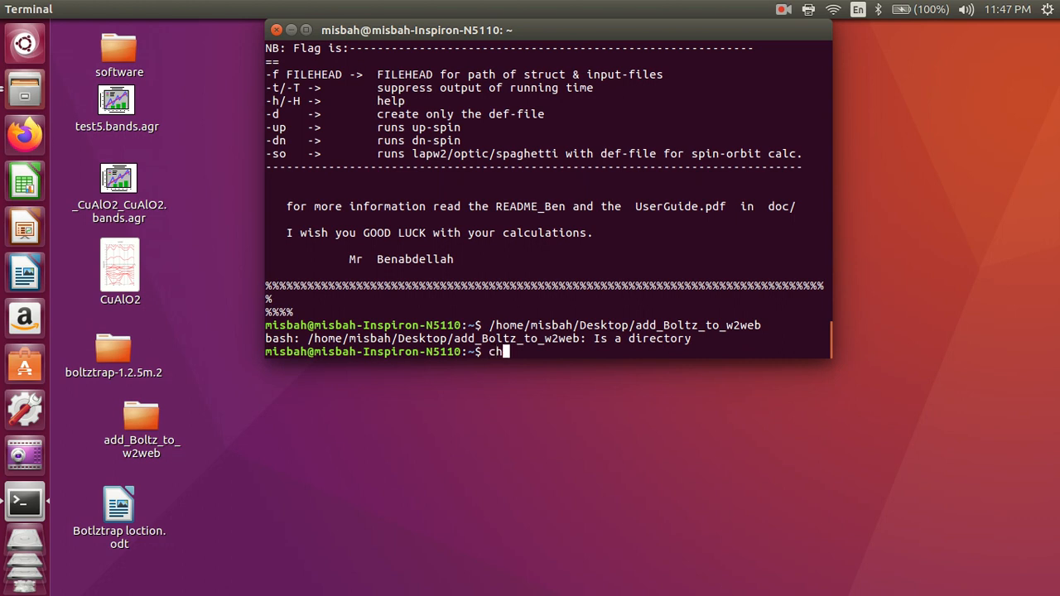
text(mod)
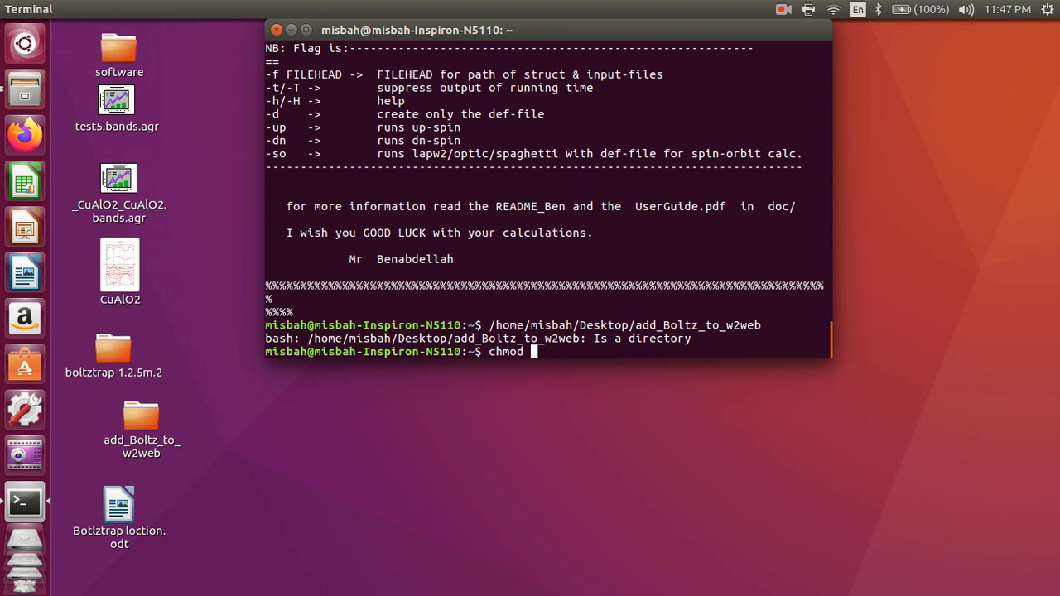
text(+)
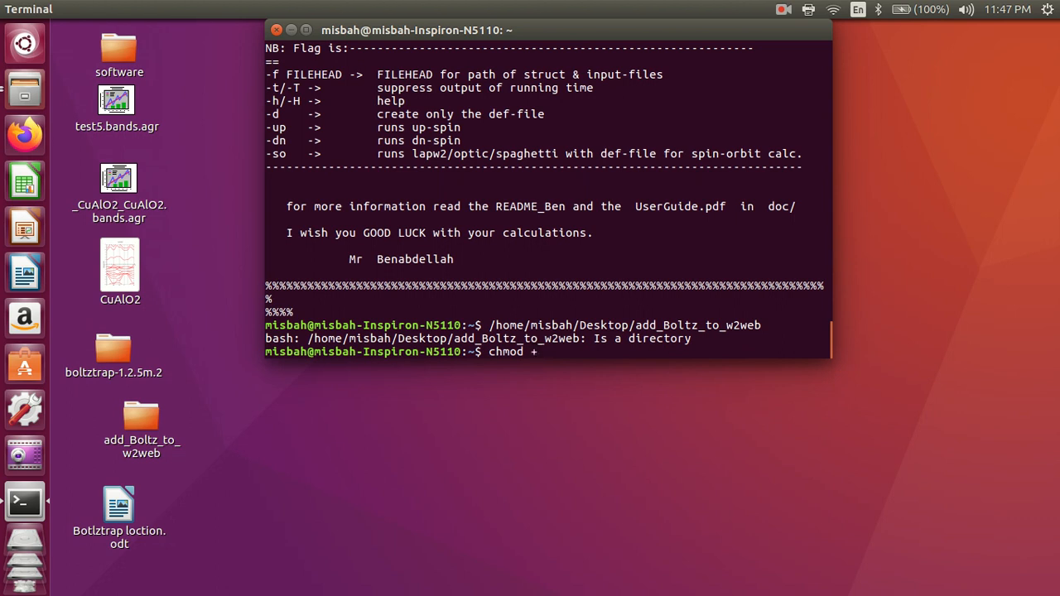
text(x)
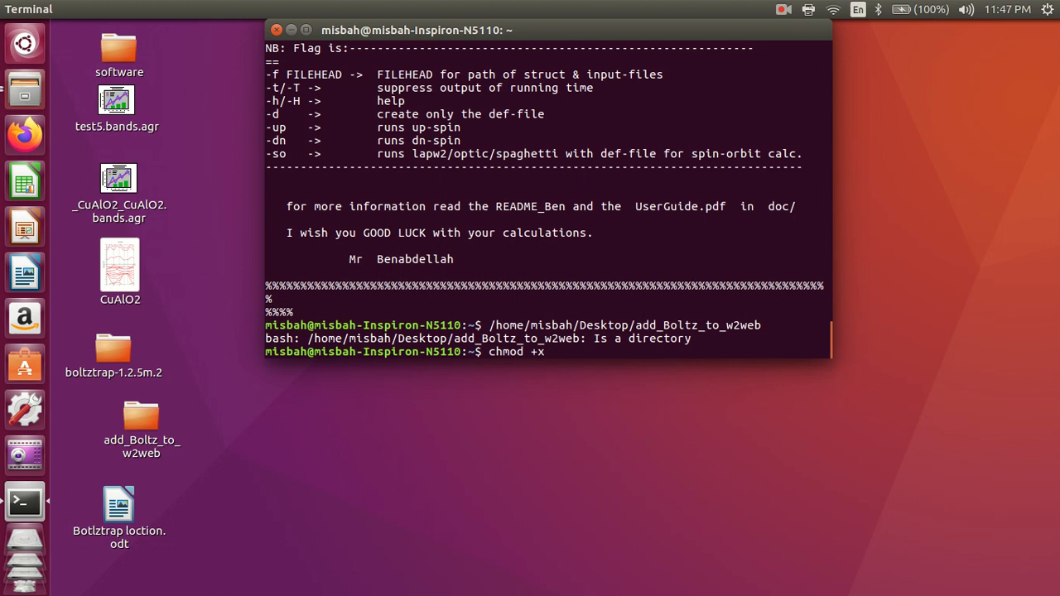
text(p)
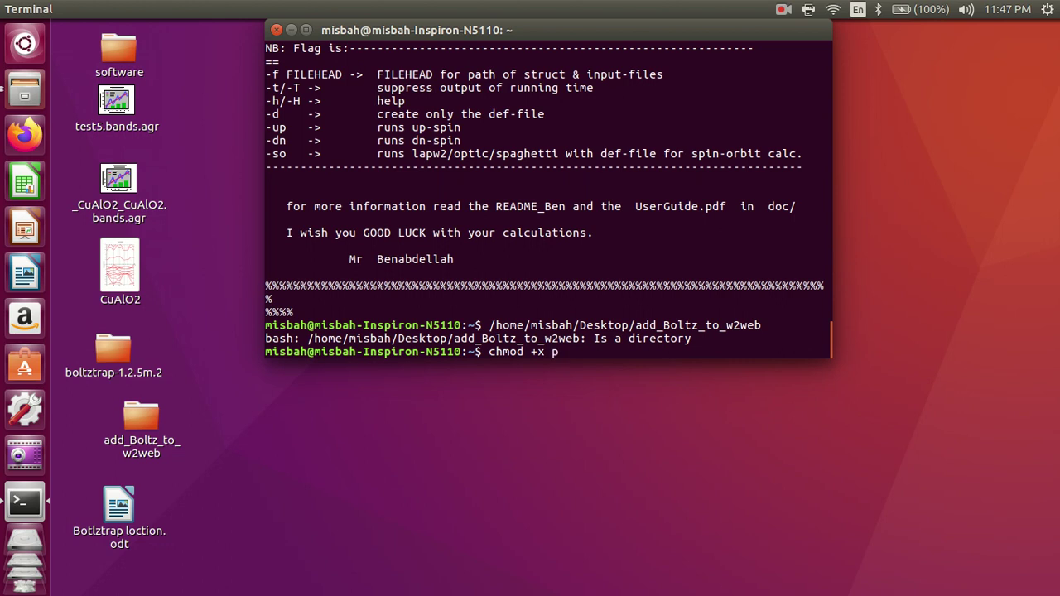
text(at)
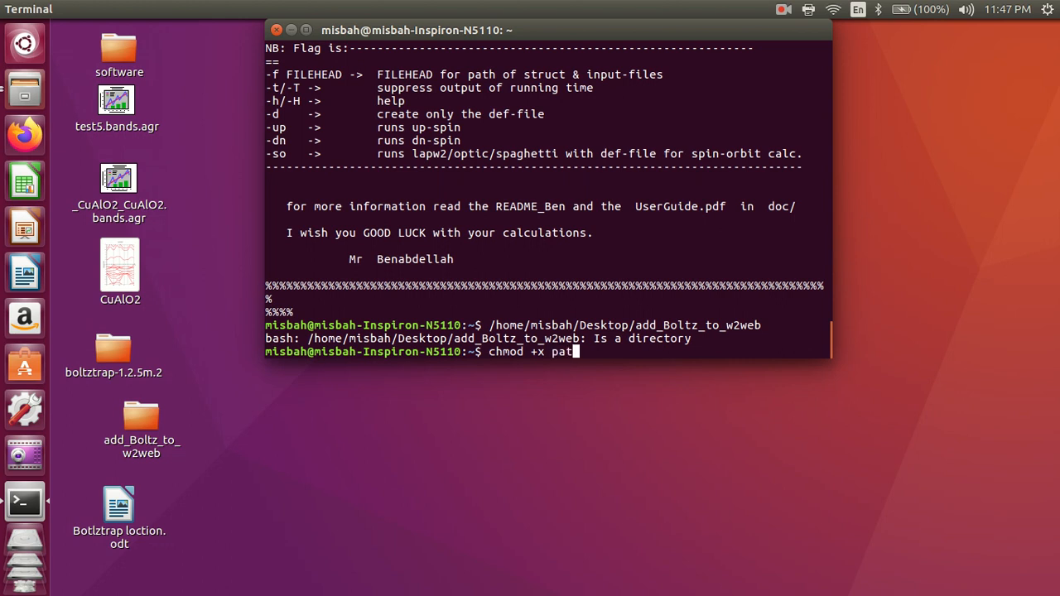
text(ch_)
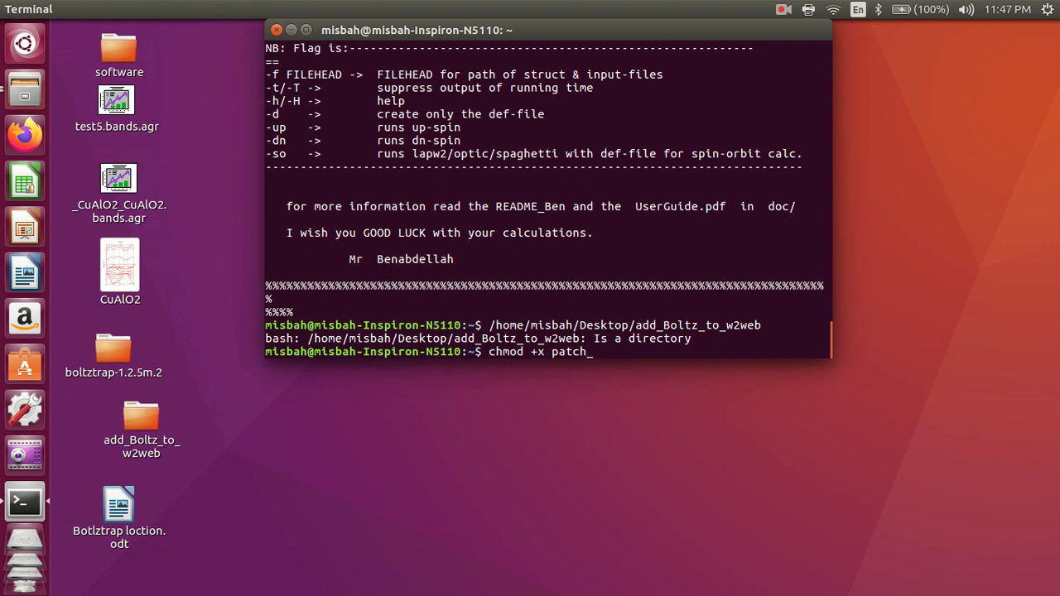
text(b)
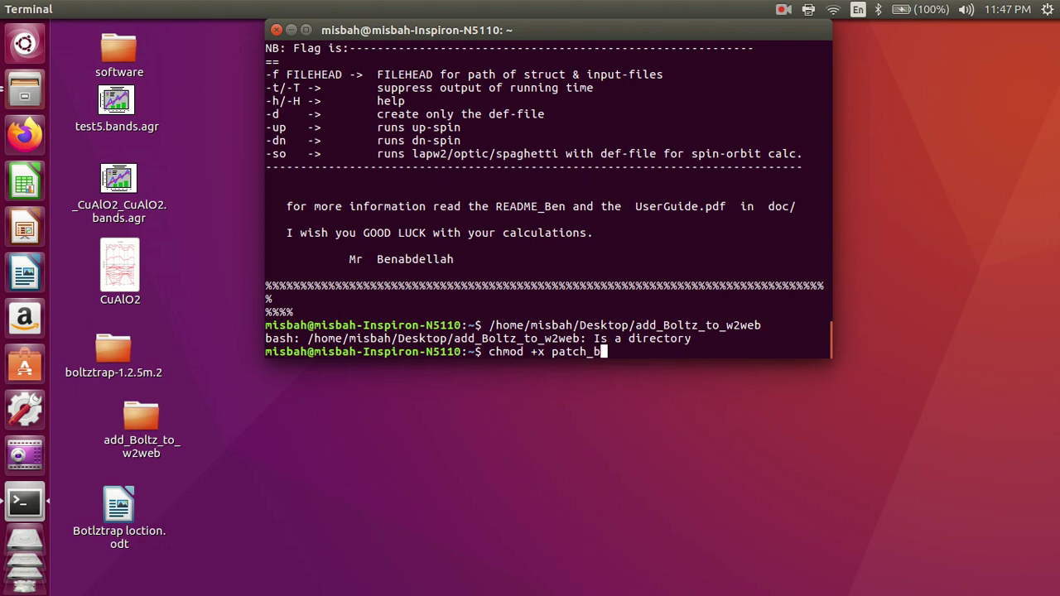
text(oltz)
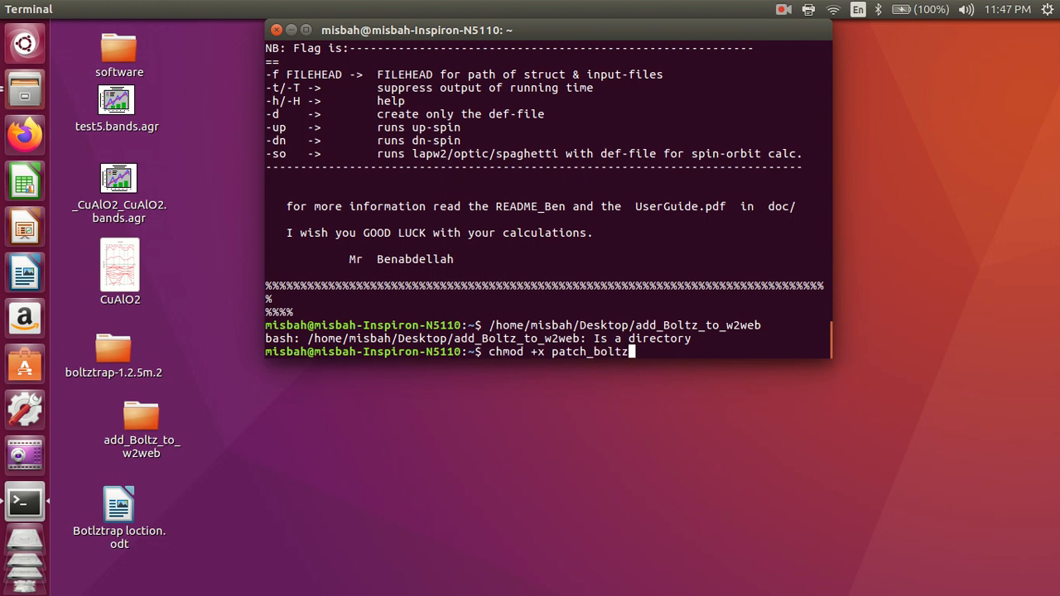
text(-)
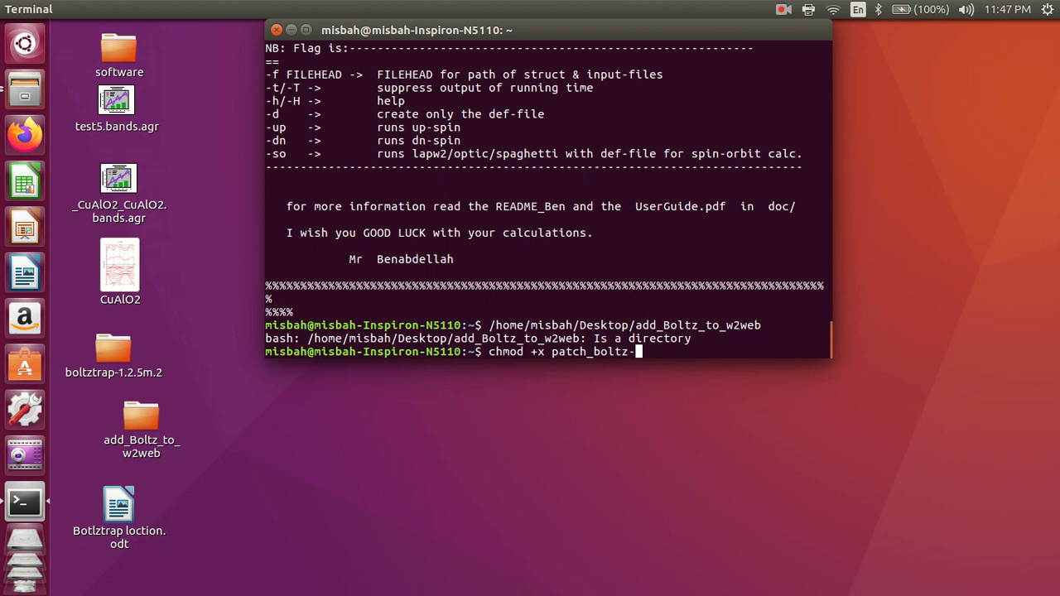
text(_)
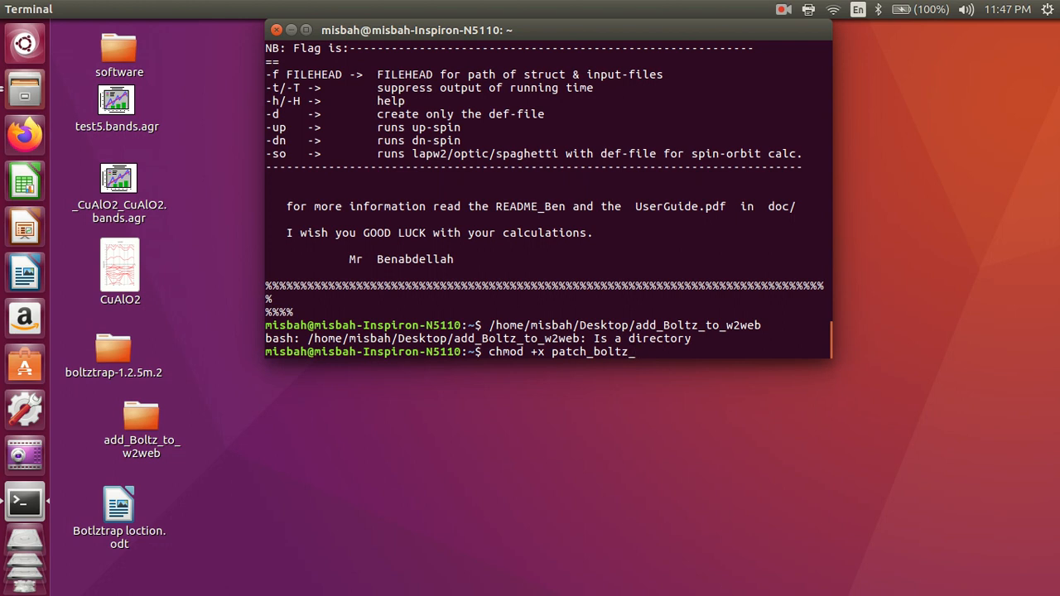
text(w)
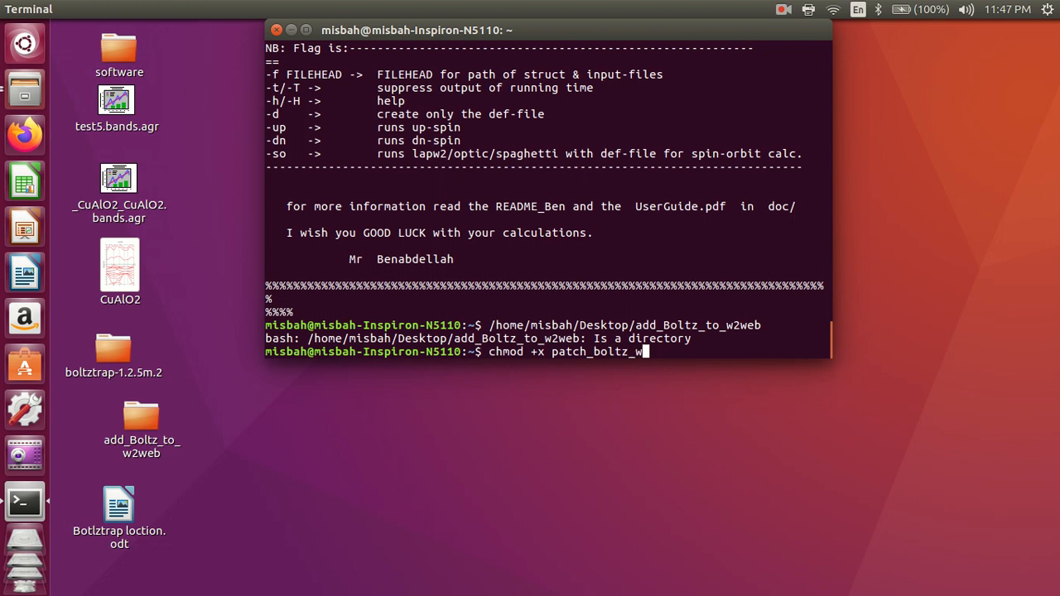
text(2web)
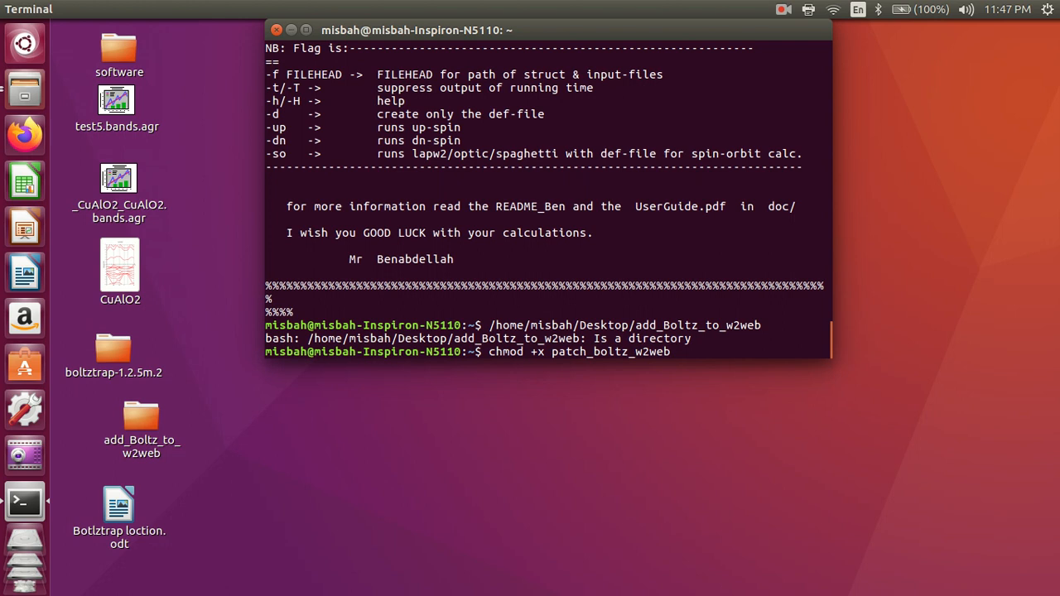
key(Return)
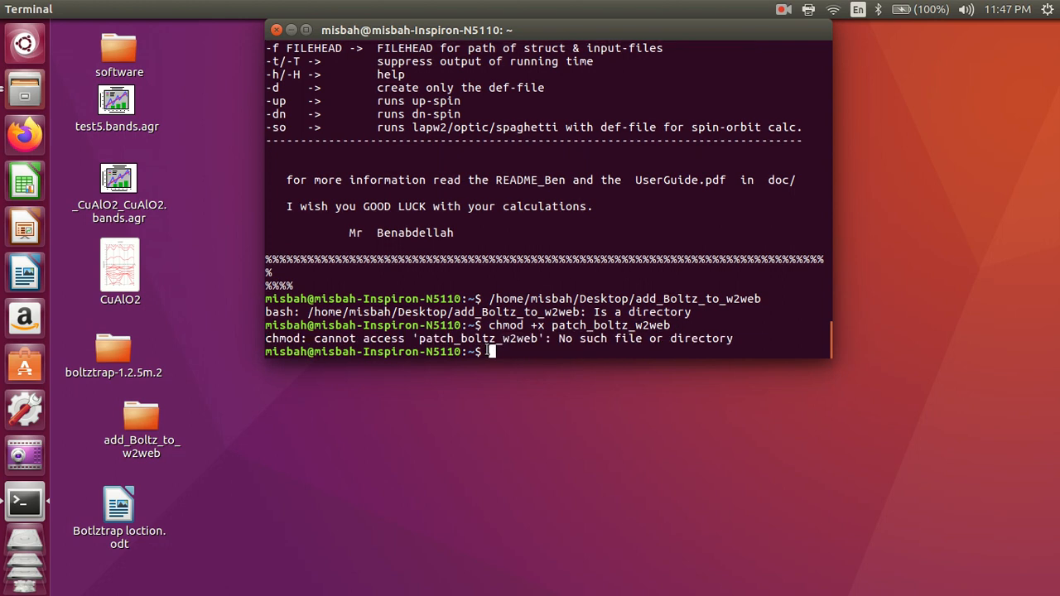
Try running '.' and ./patch_boltz_w2web, both failing.
text(.)
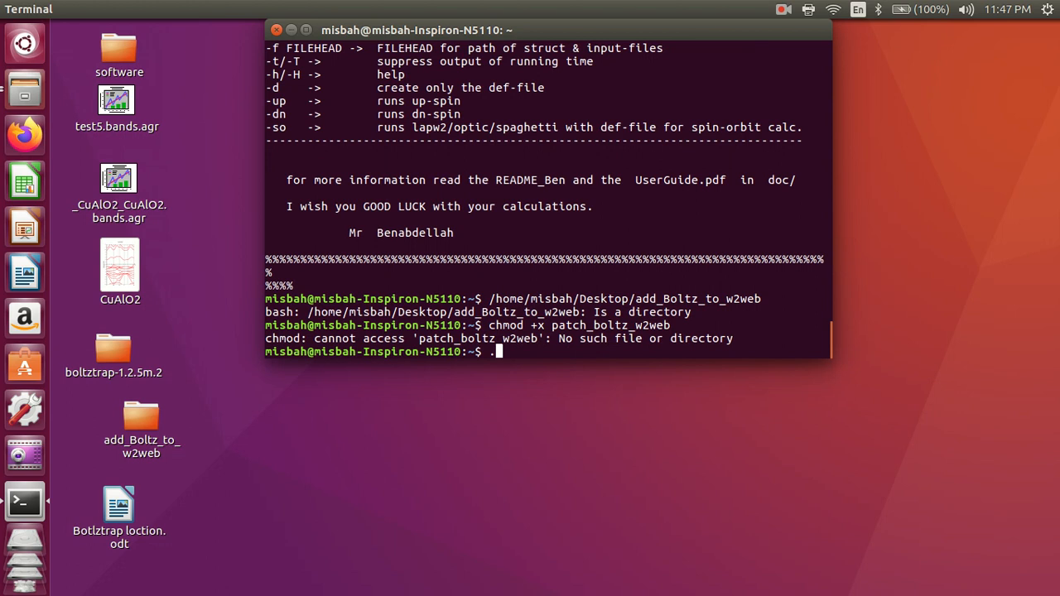
key(Return)
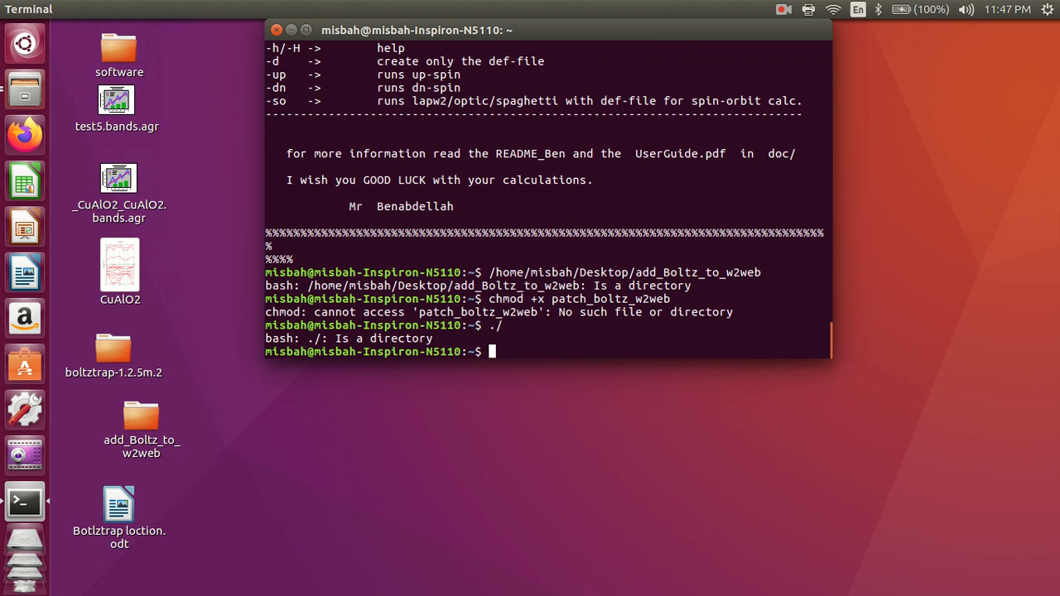
text(./)
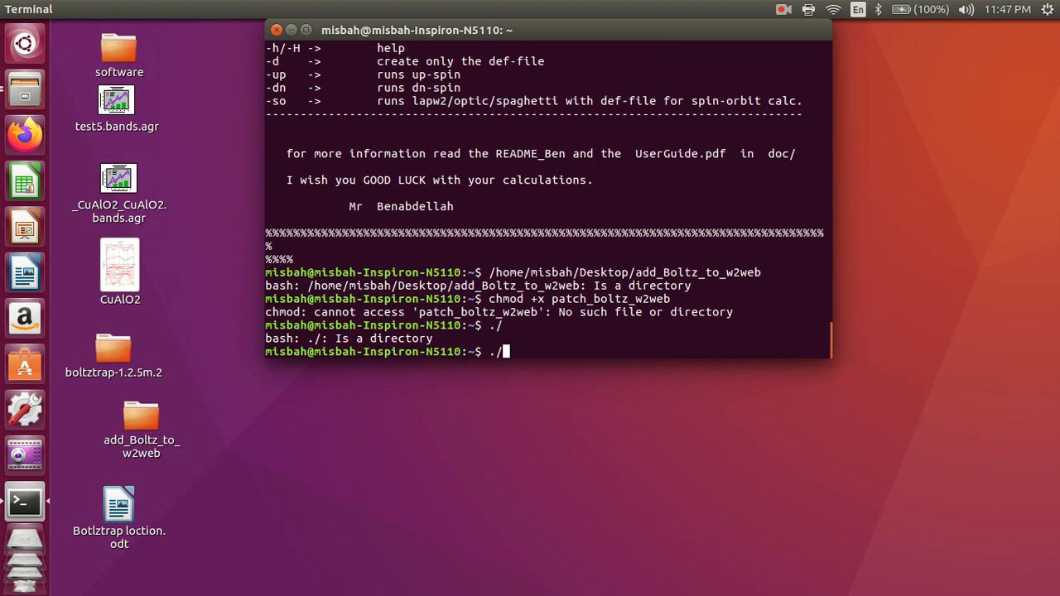
text(patch)
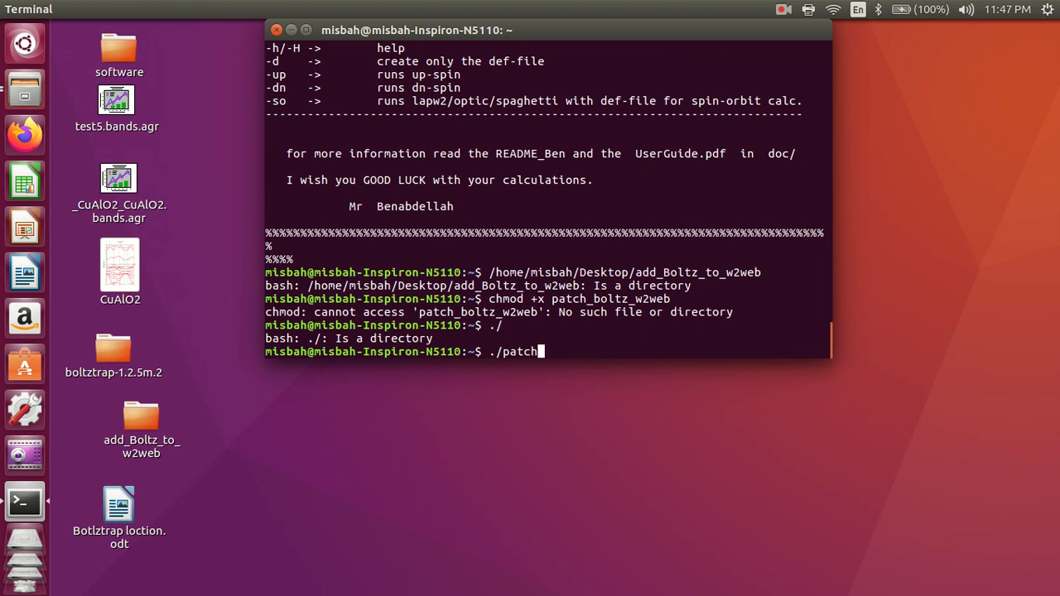
text(_)
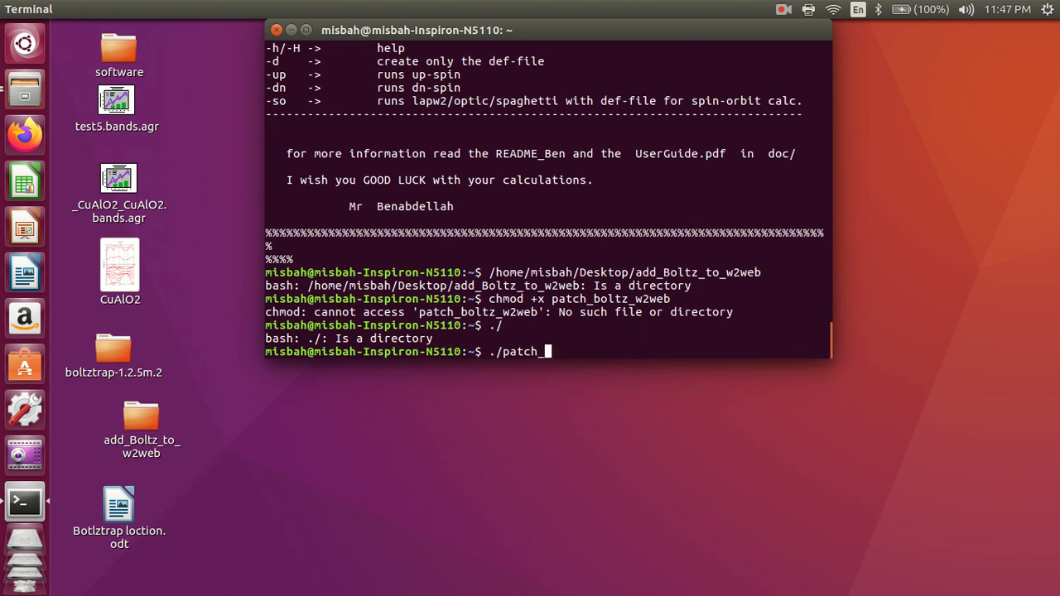
text(b)
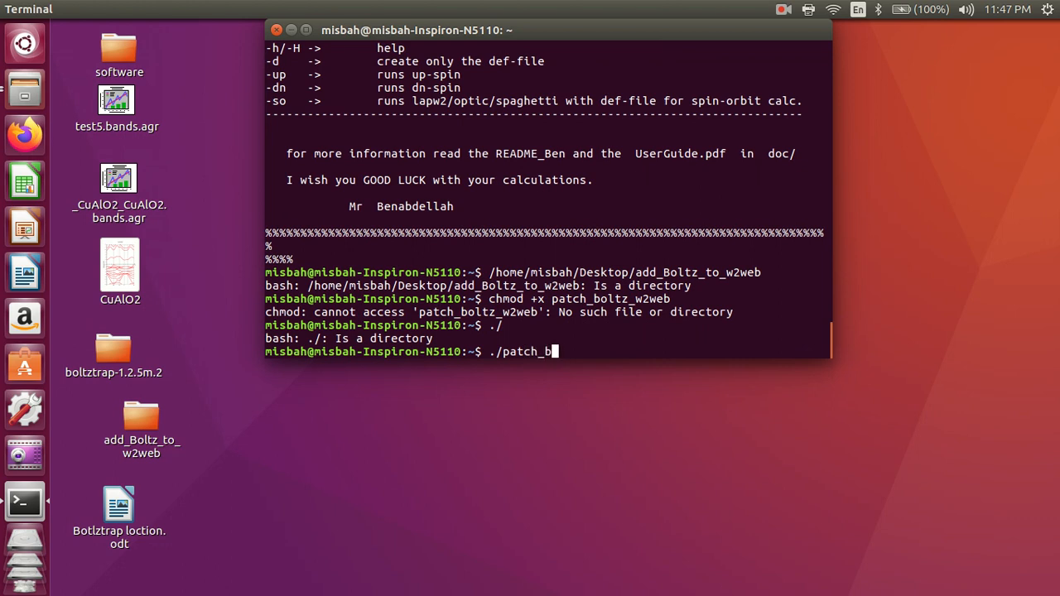
text(oltz)
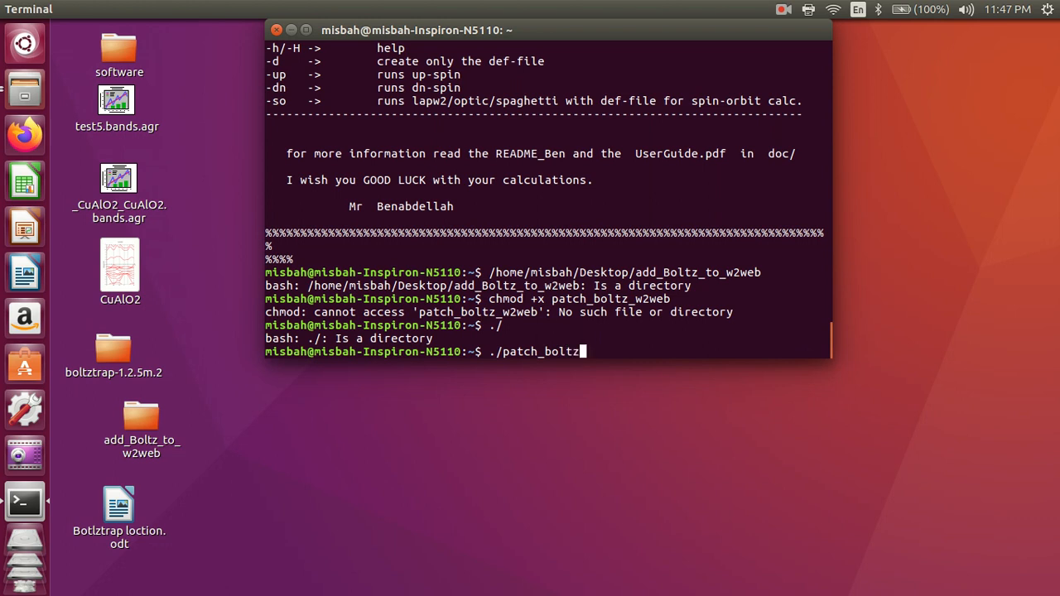
text(_)
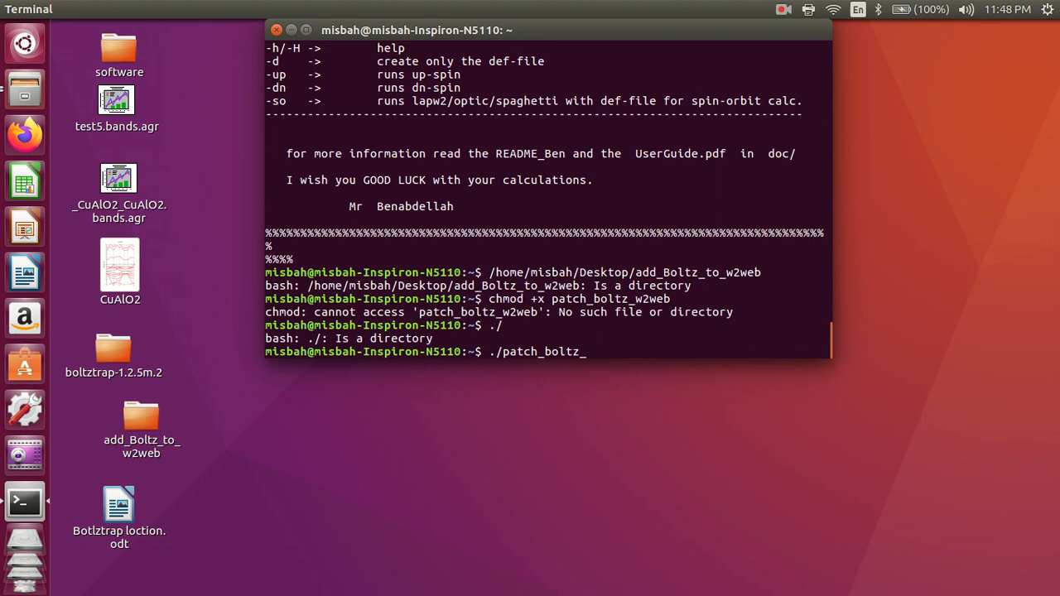
text(w2web)
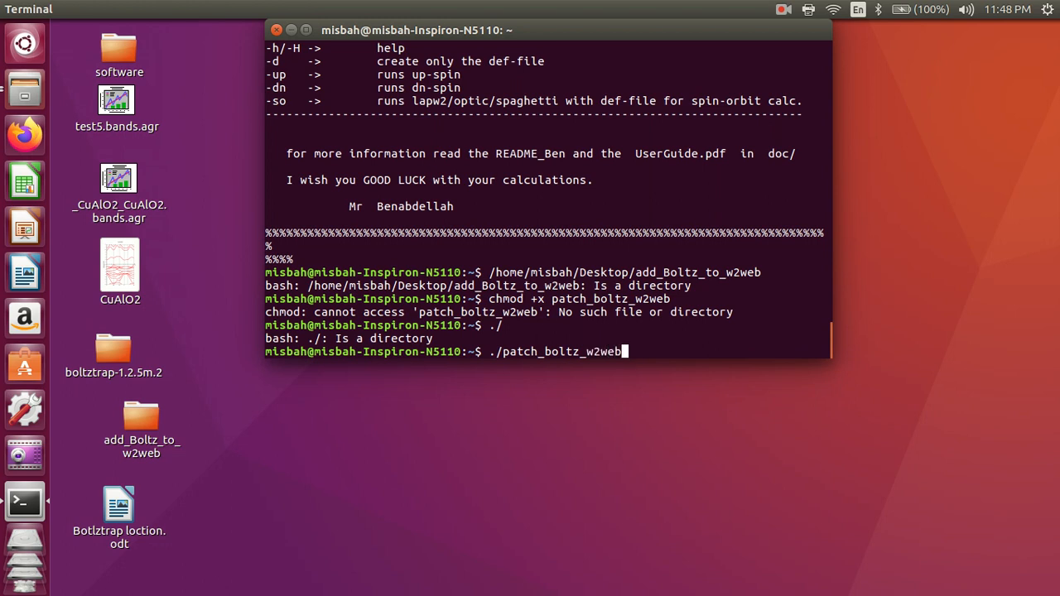
key(Return)
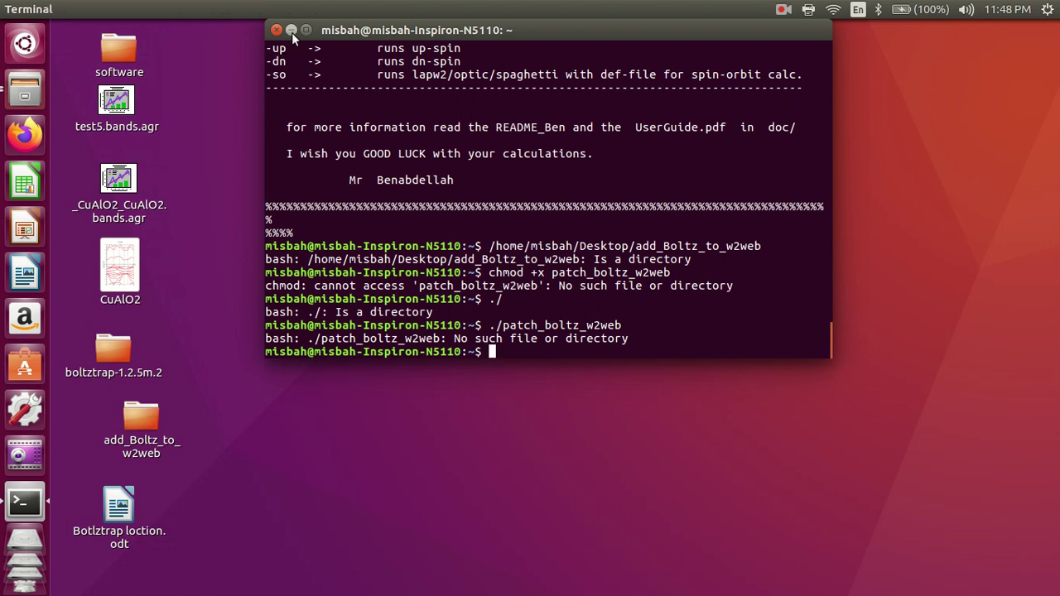
Minimize the terminal and select the add_Boltz_to_w2web folder on the desktop.
click(290, 30)
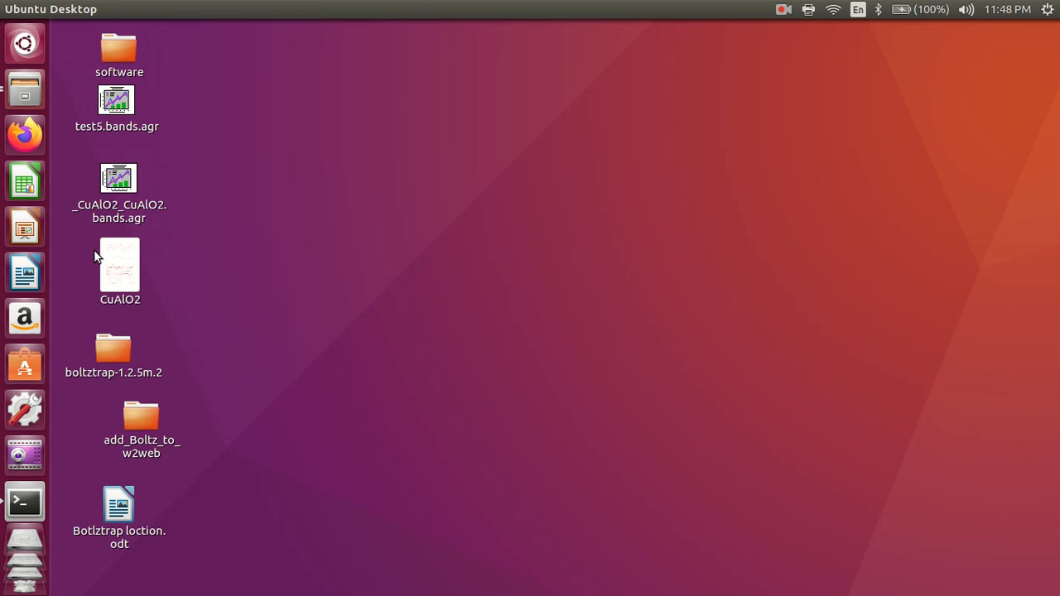
mouse_move(24, 501)
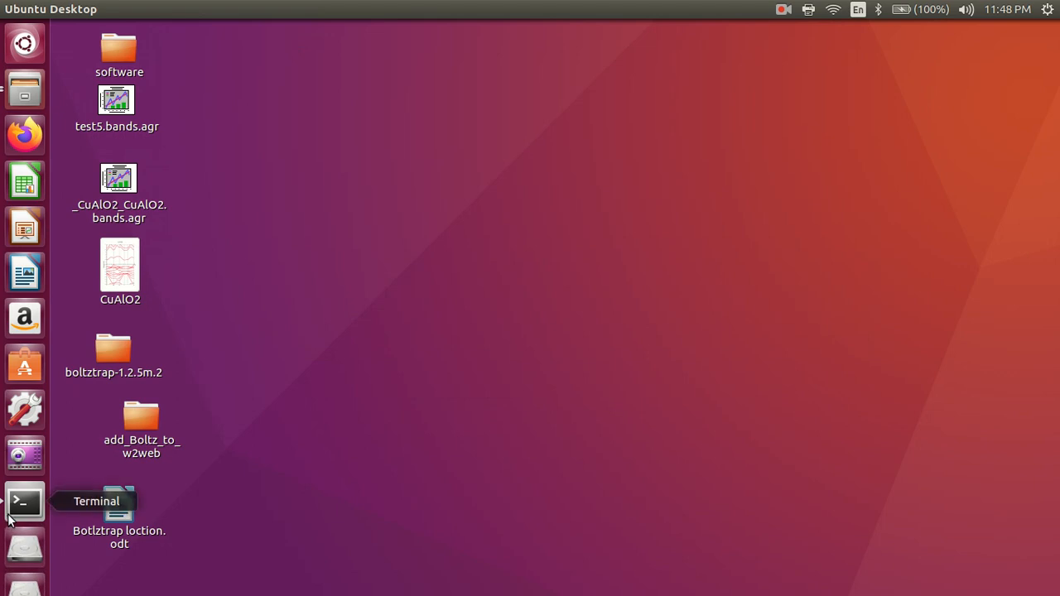
click(24, 501)
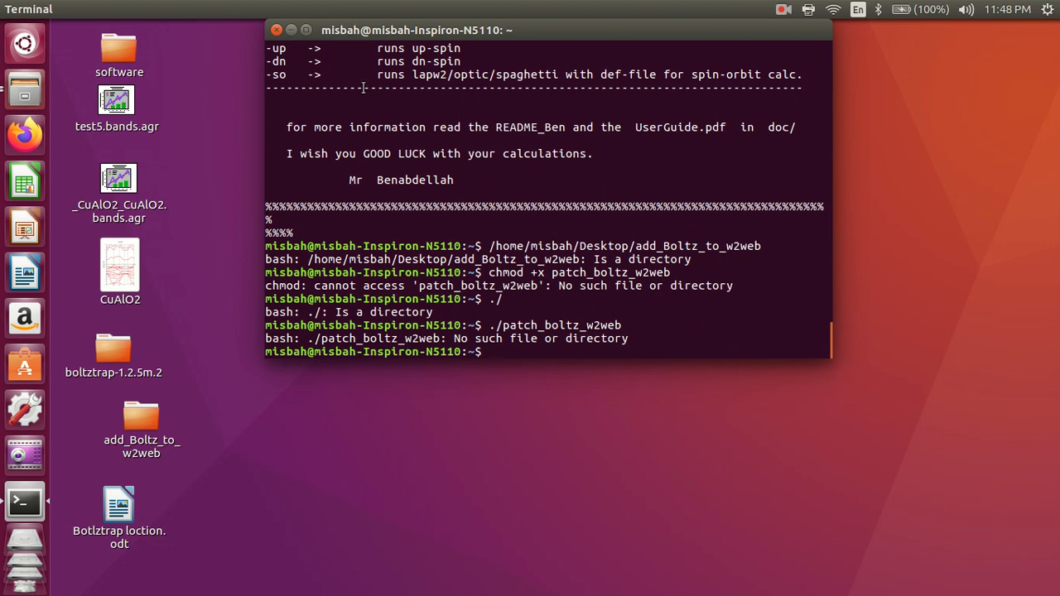
click(277, 30)
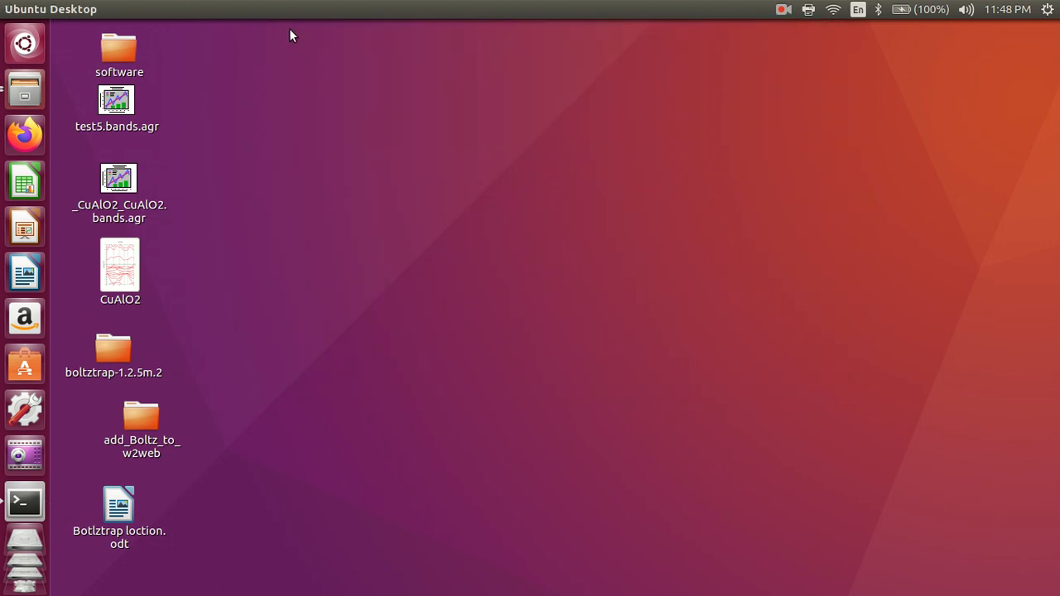
click(140, 422)
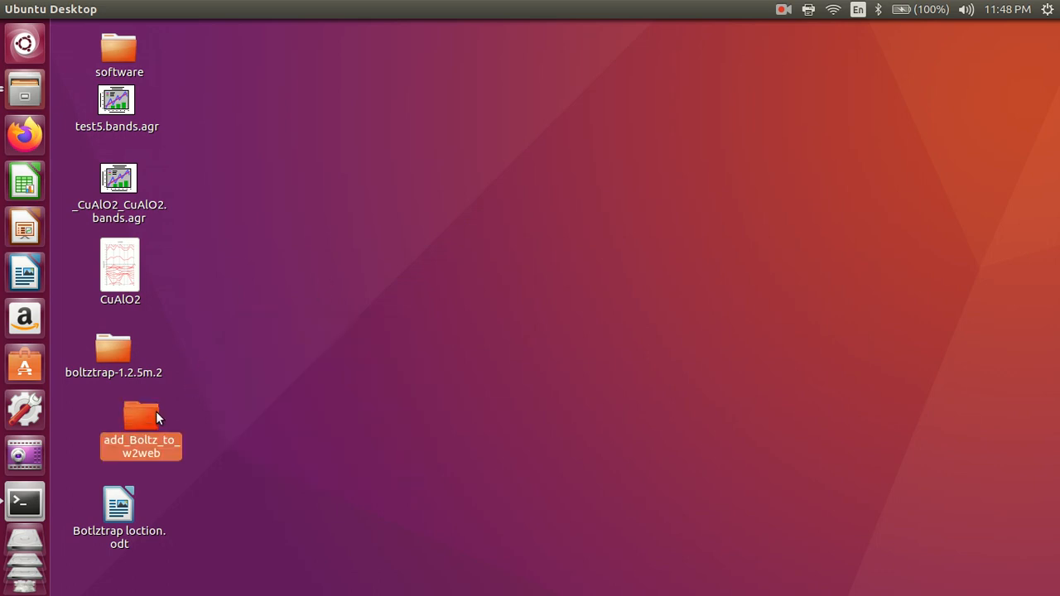
Open the Botlztrap loction document and copy all BoltzTraP environment lines.
double_click(119, 506)
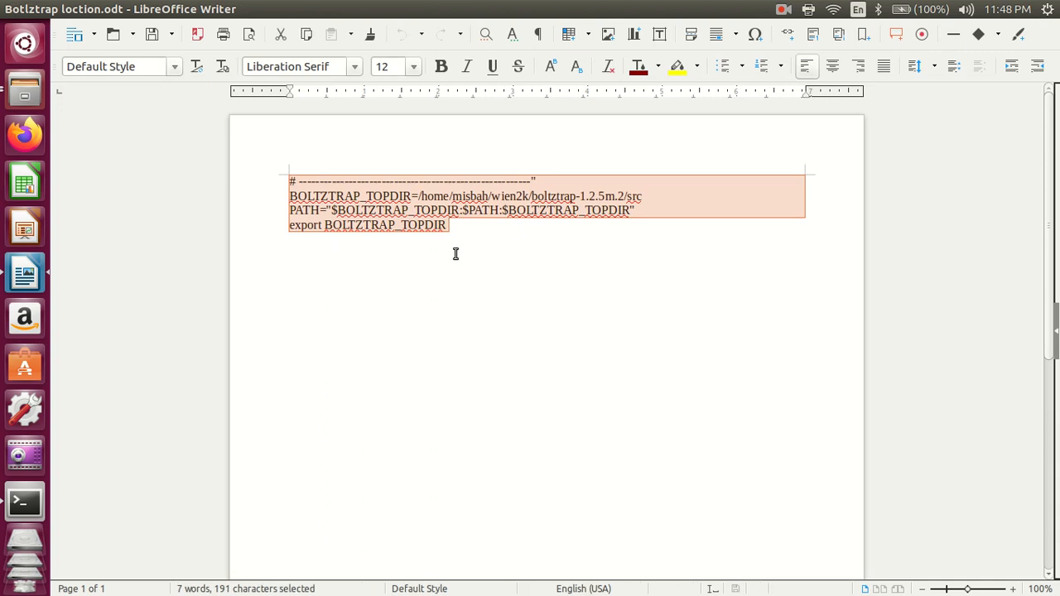
mouse_move(260, 220)
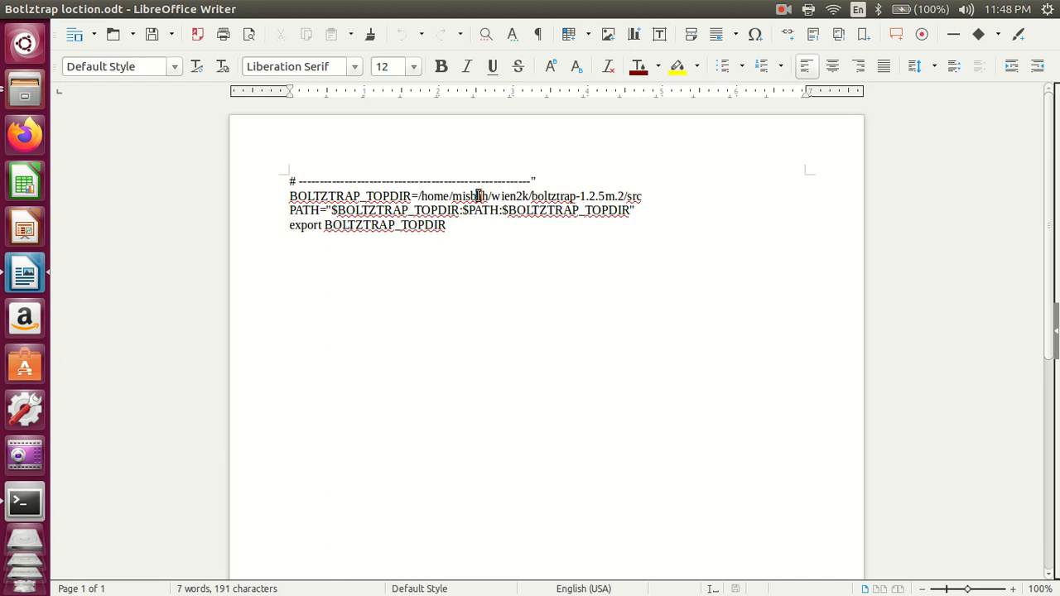
double_click(470, 197)
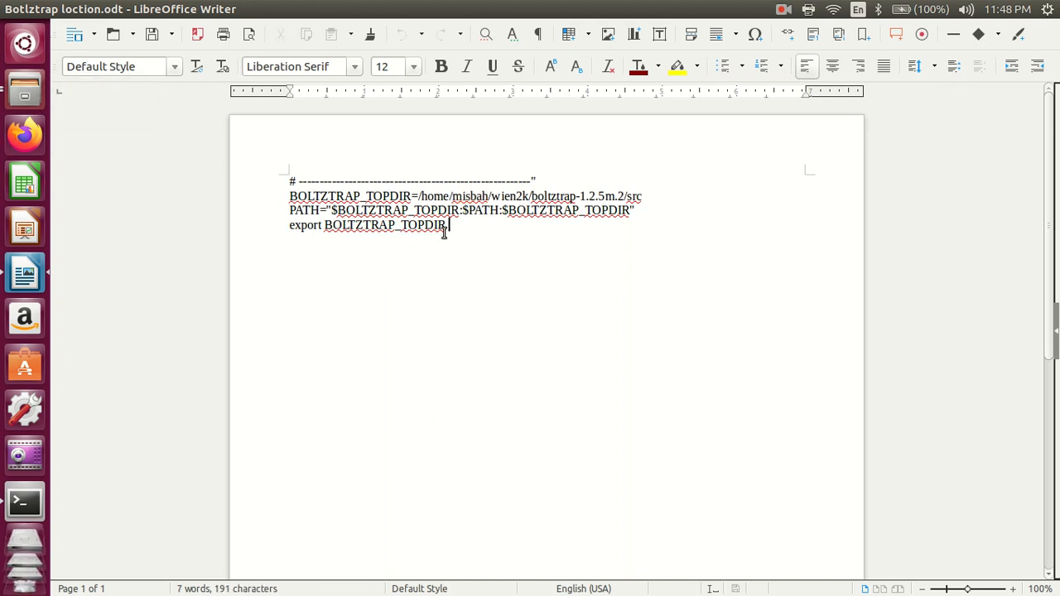
key(ctrl+a)
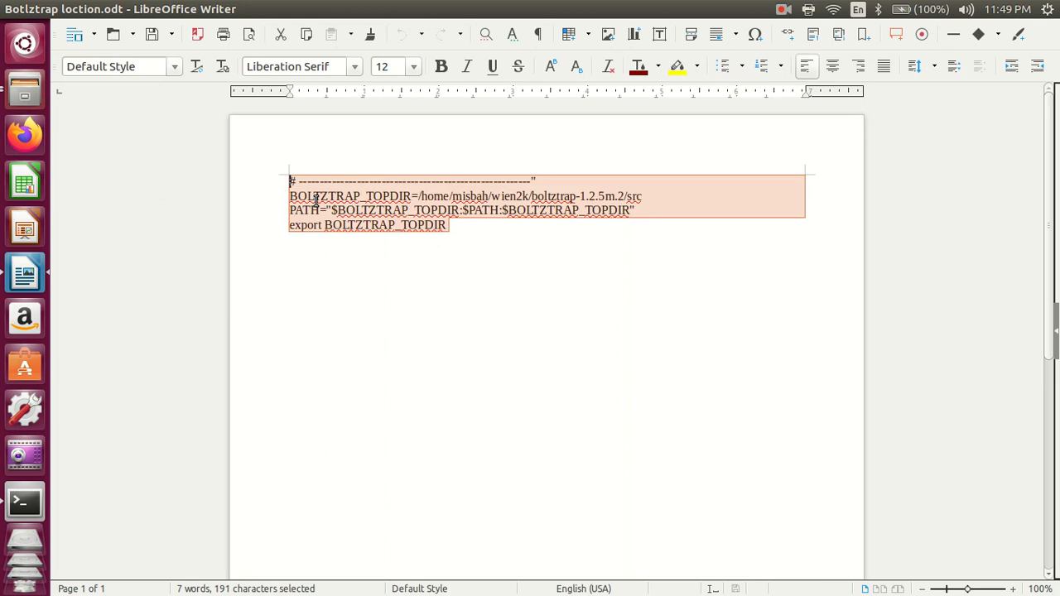
mouse_move(319, 203)
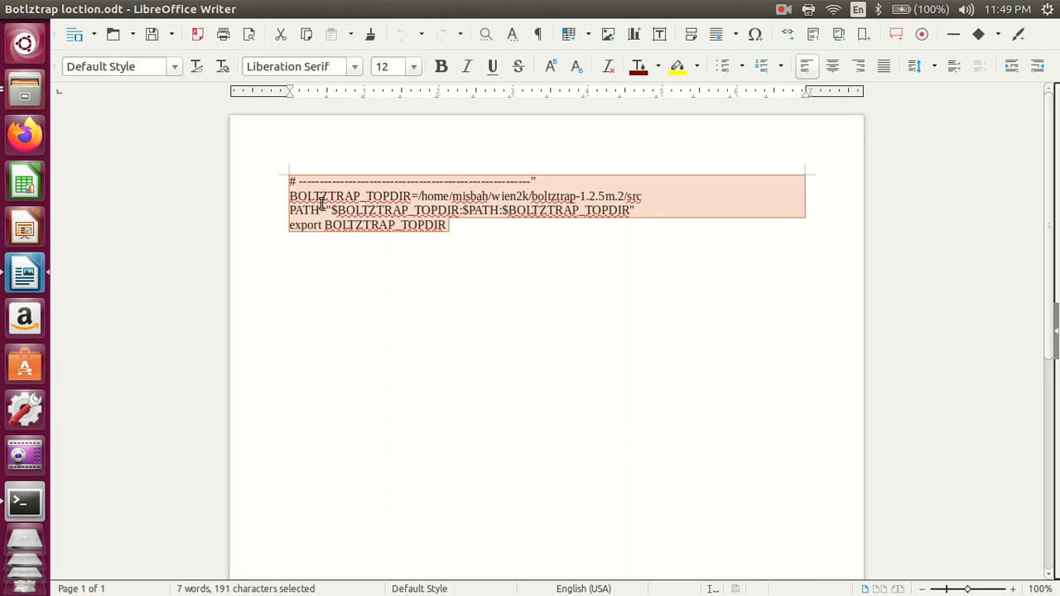
right_click(373, 209)
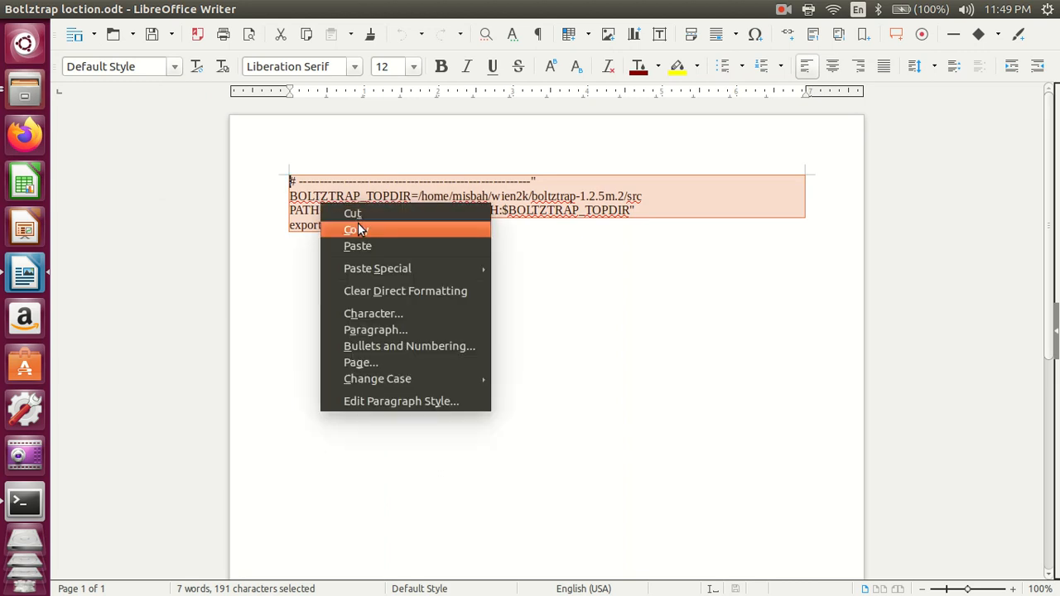
click(356, 229)
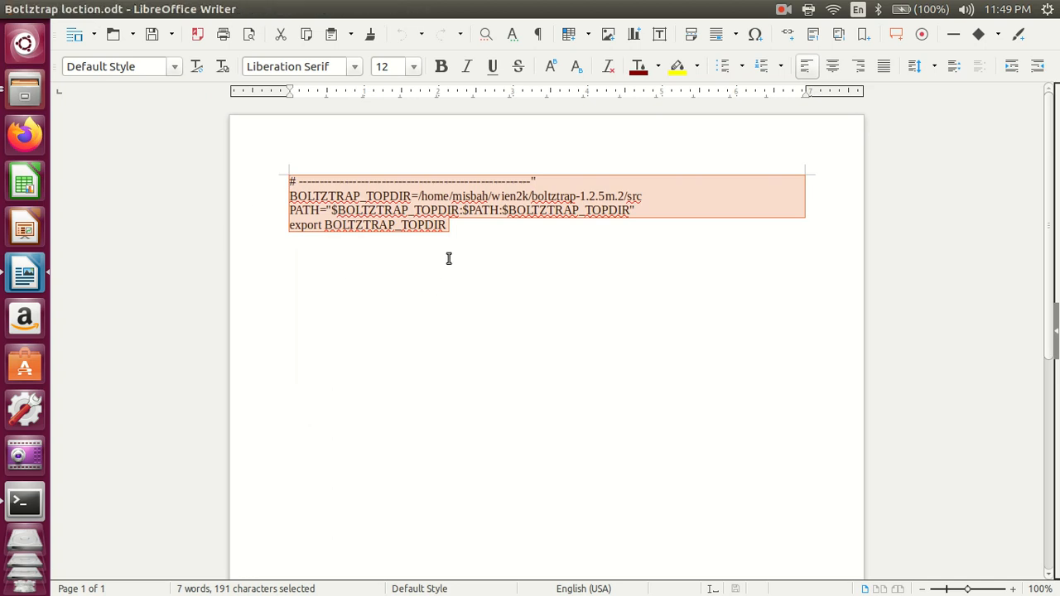
mouse_move(453, 231)
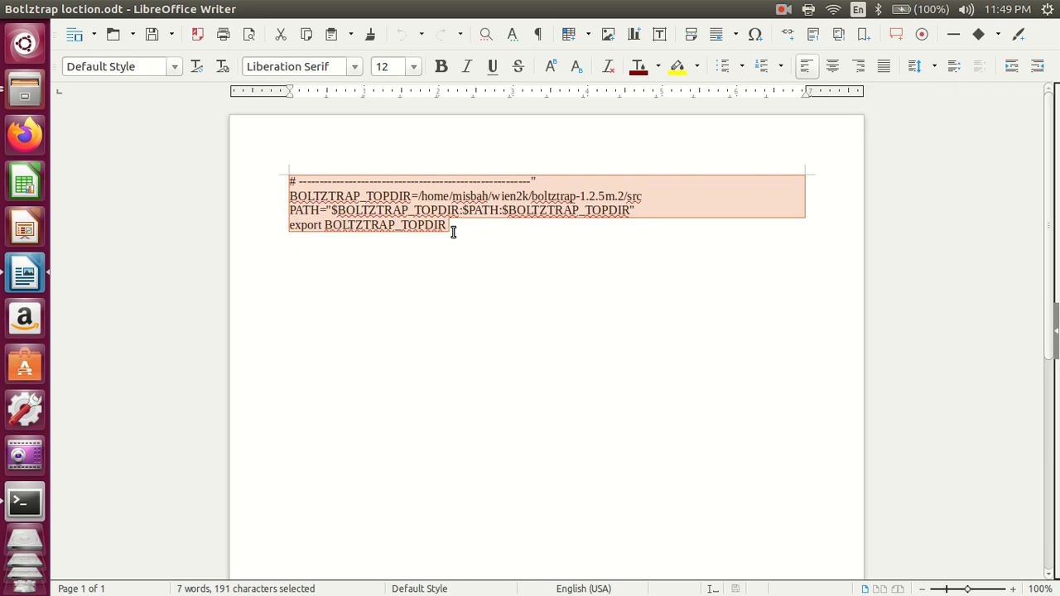
mouse_move(457, 230)
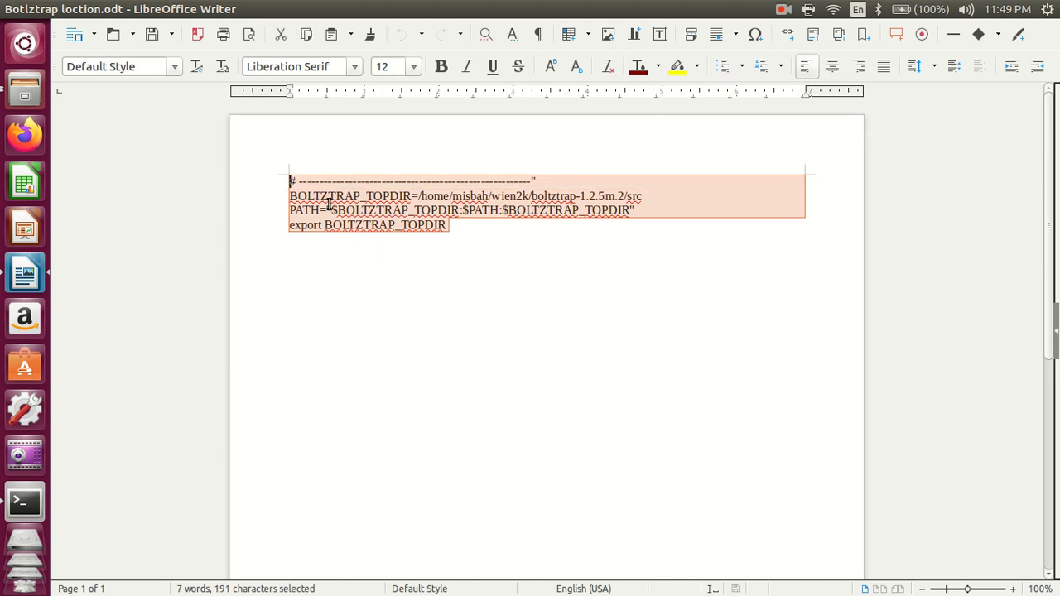
right_click(329, 209)
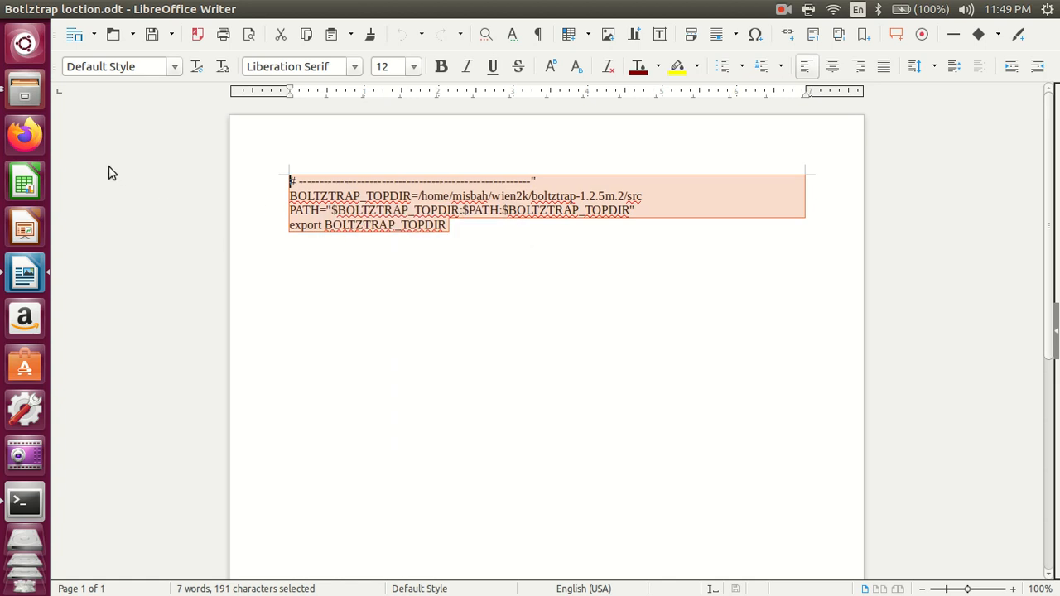
mouse_move(30, 83)
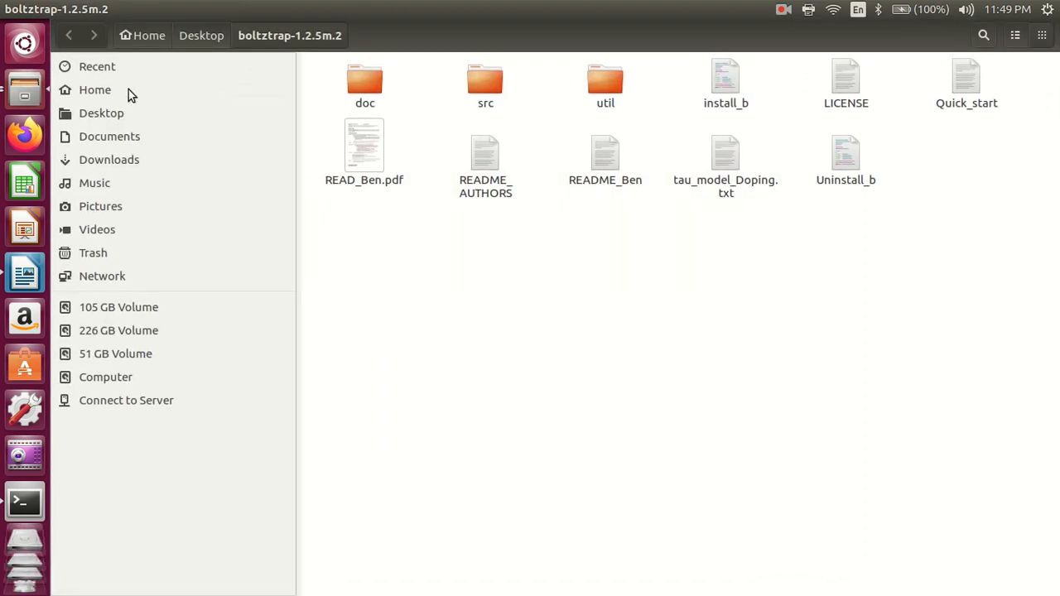
mouse_move(95, 93)
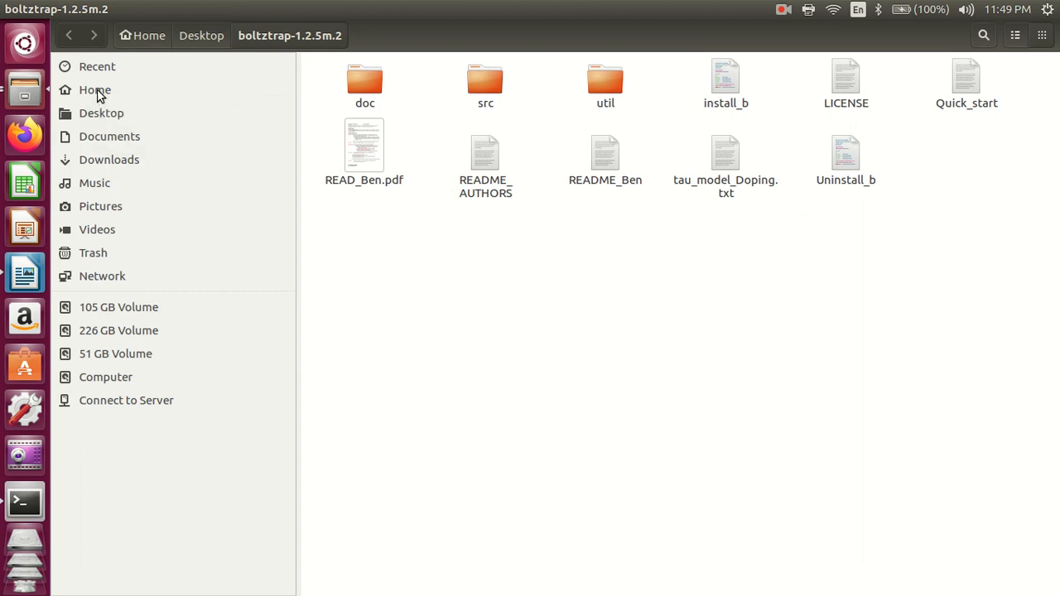
Show hidden files in the home folder and open .bashrc in gedit.
click(94, 89)
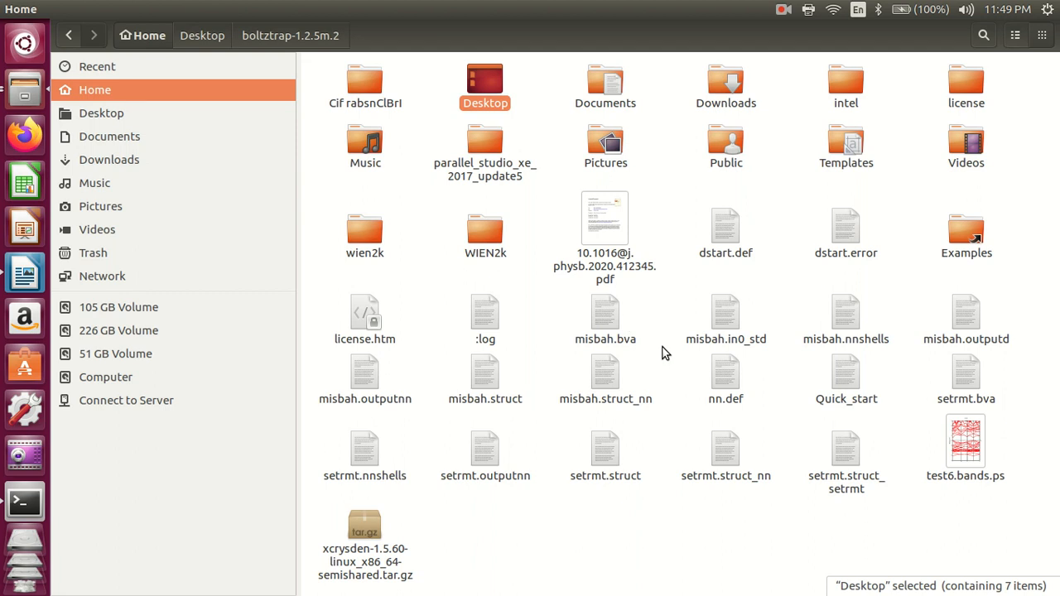
mouse_move(646, 323)
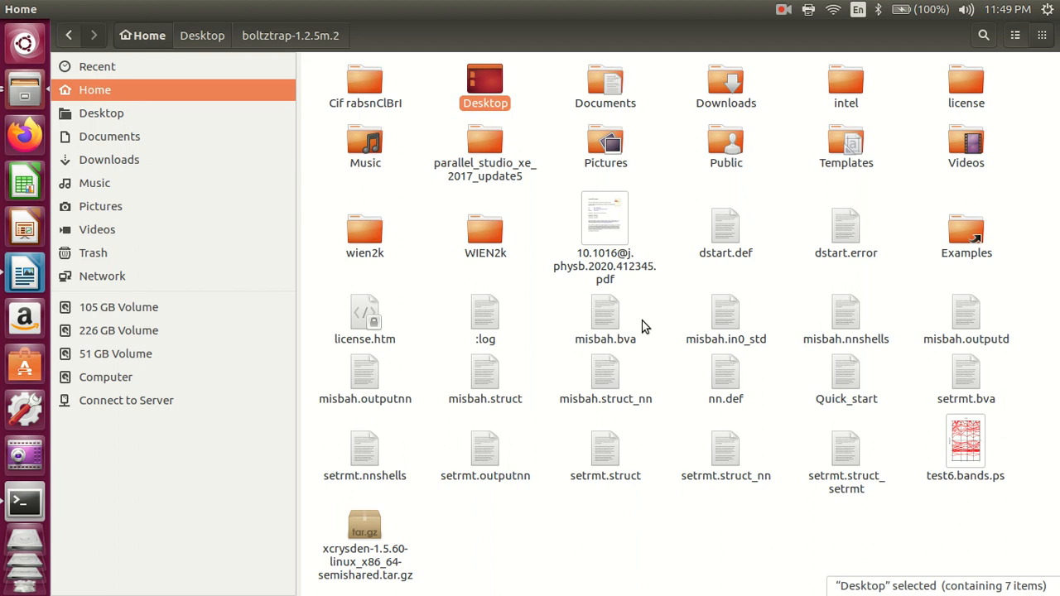
key(ctrl+h)
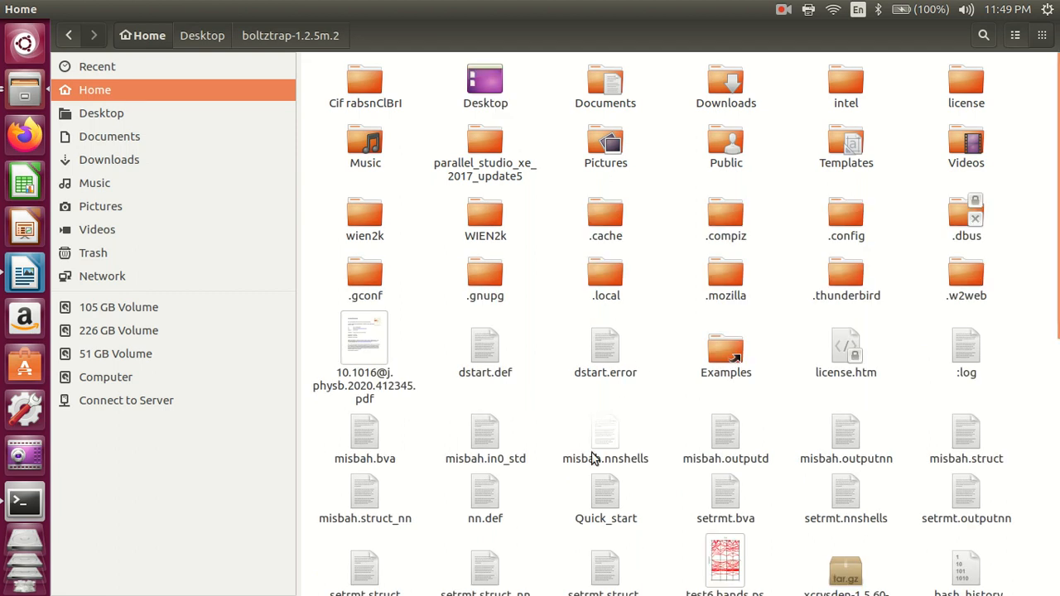
scroll(down, 3)
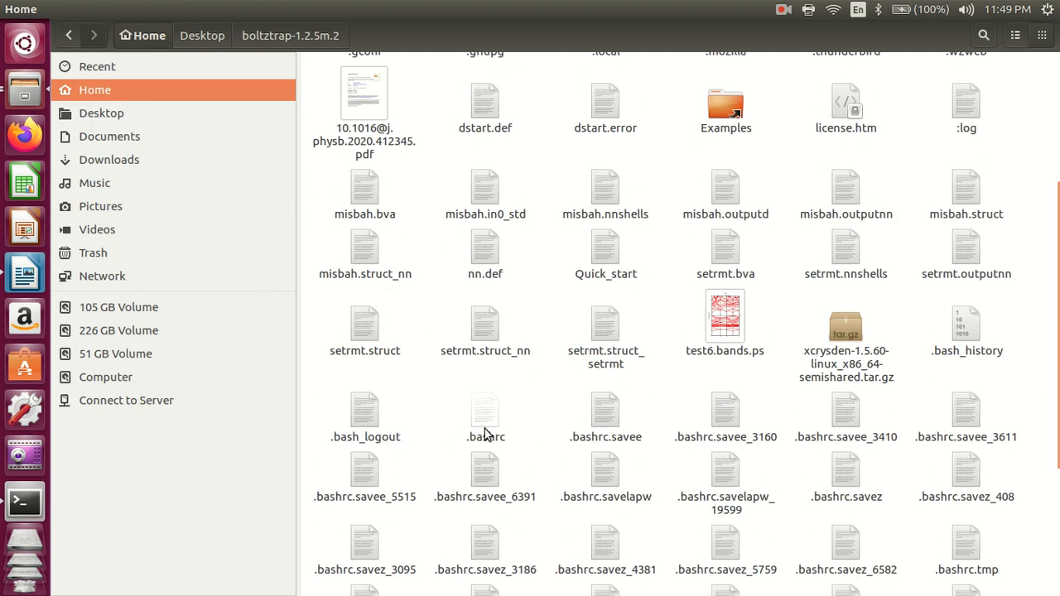
mouse_move(502, 439)
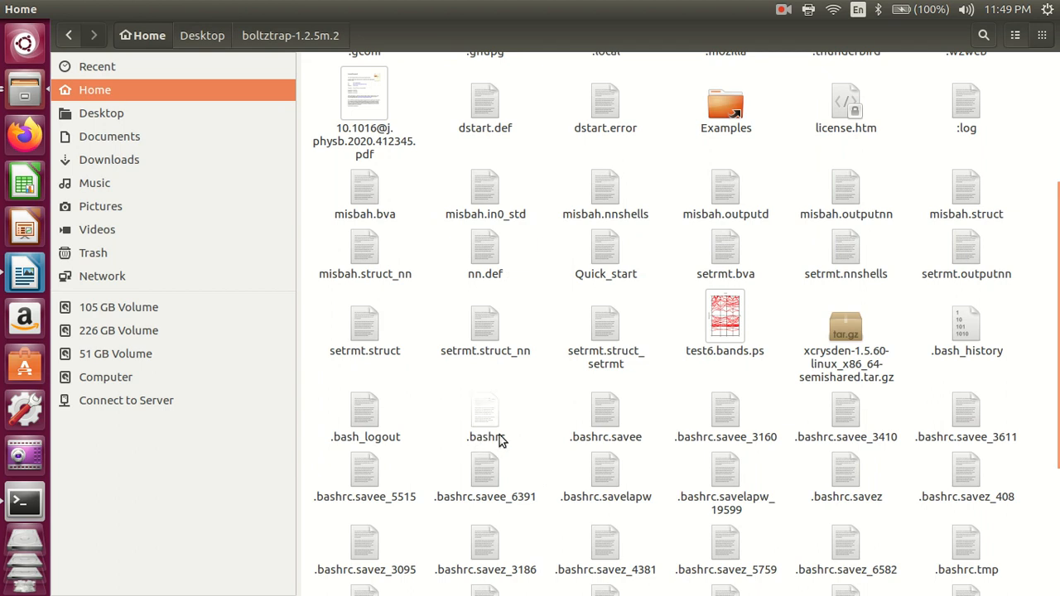
click(484, 414)
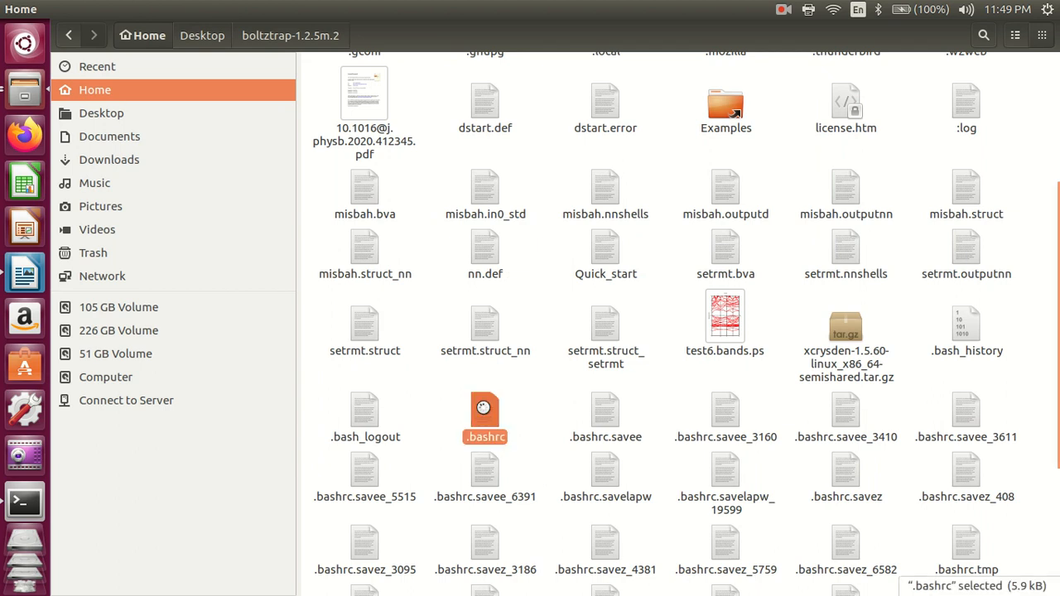
double_click(484, 409)
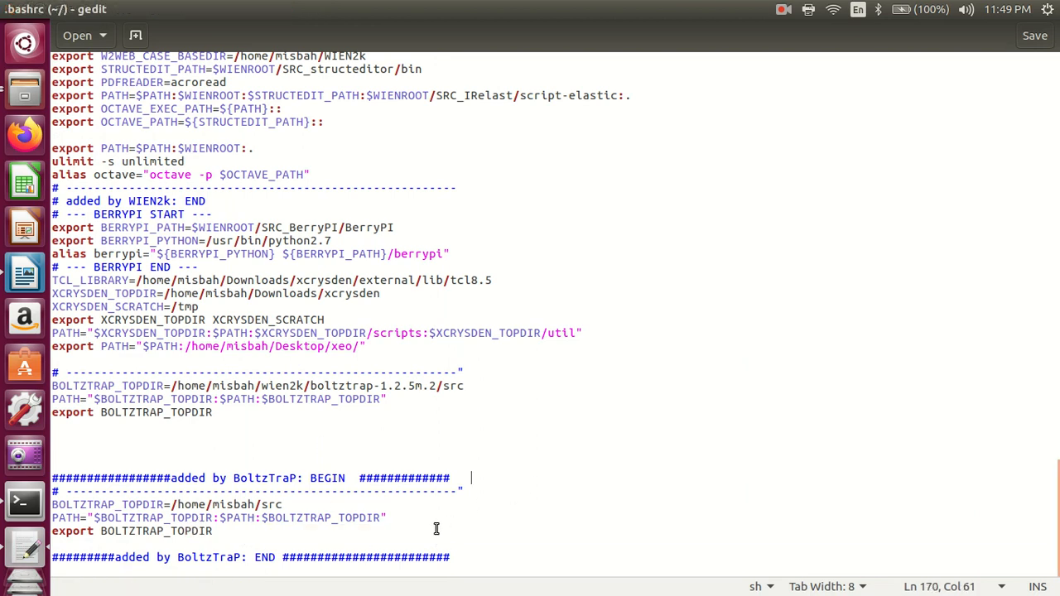
mouse_move(351, 548)
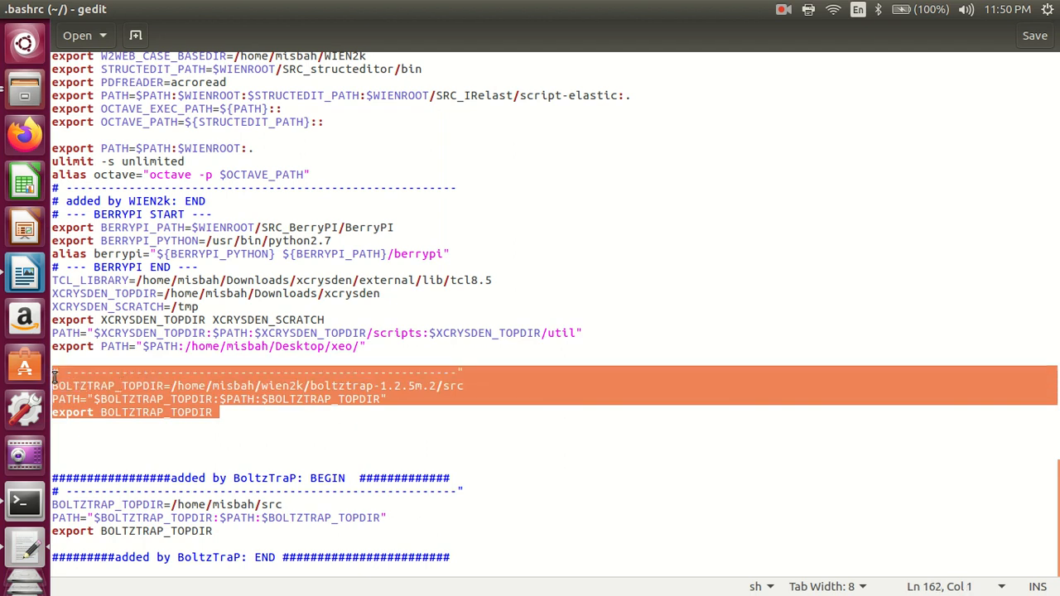
mouse_move(150, 389)
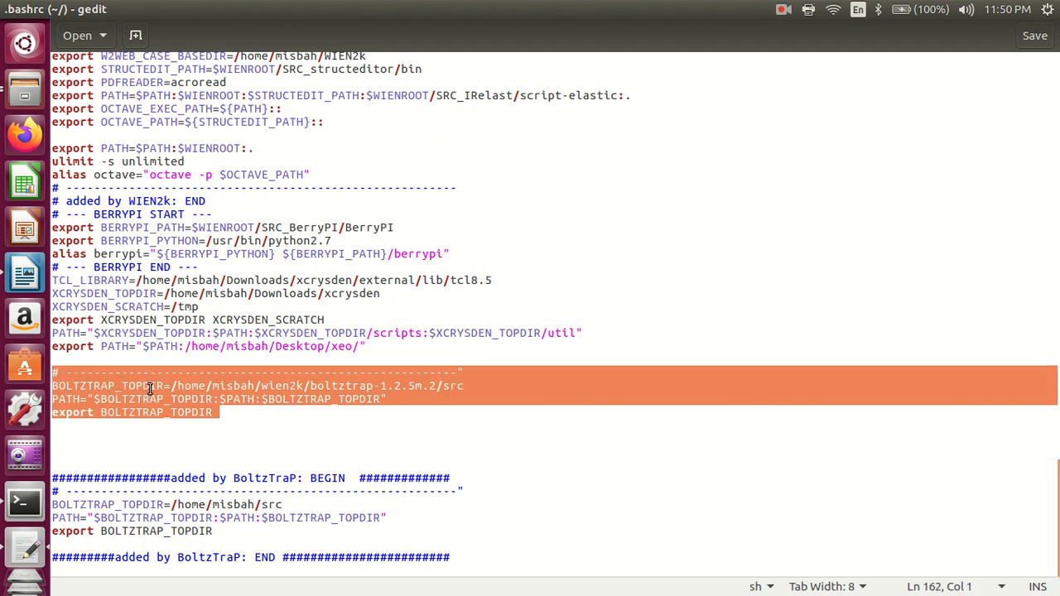
mouse_move(206, 401)
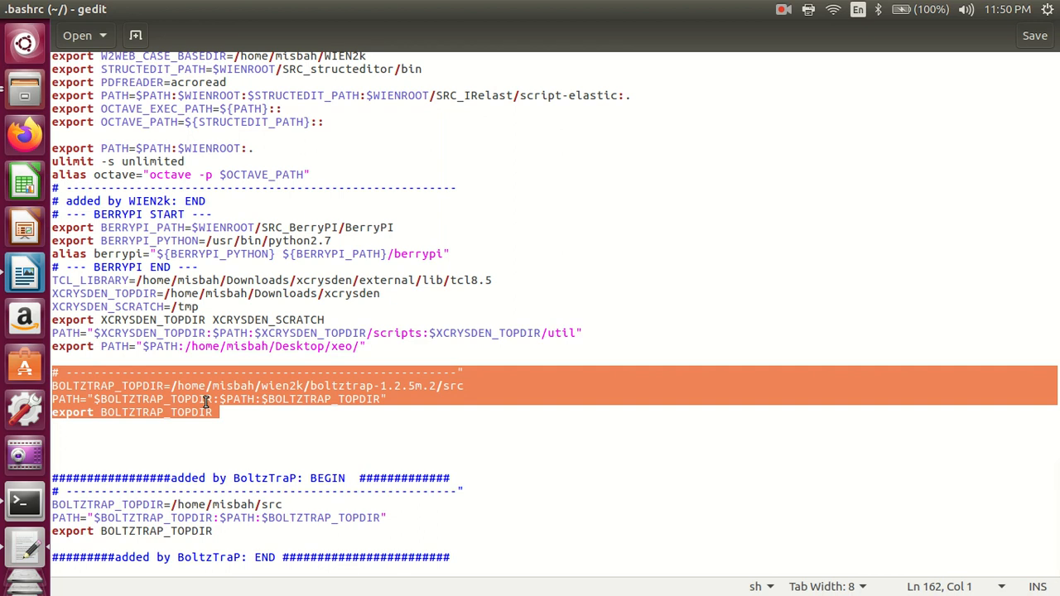
Deselect the pasted BoltzTraP lines and save .bashrc in gedit.
click(799, 212)
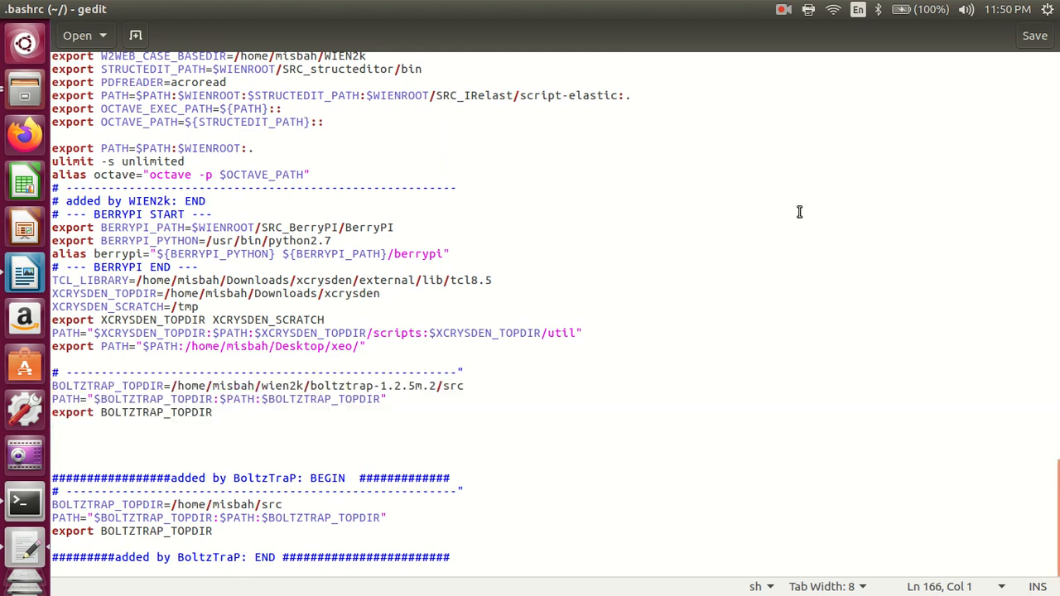
mouse_move(1035, 35)
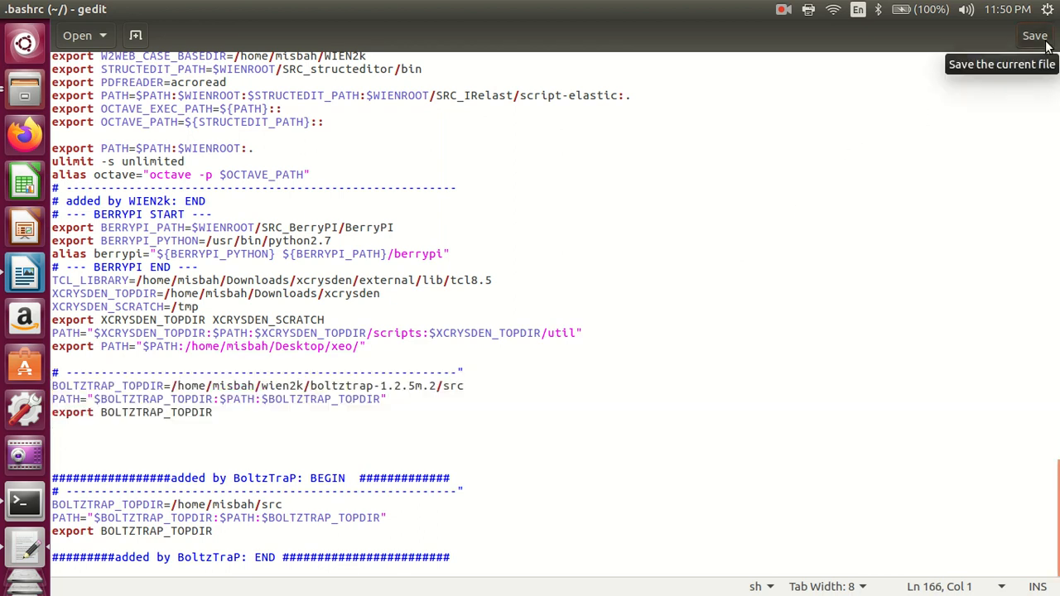
click(1035, 35)
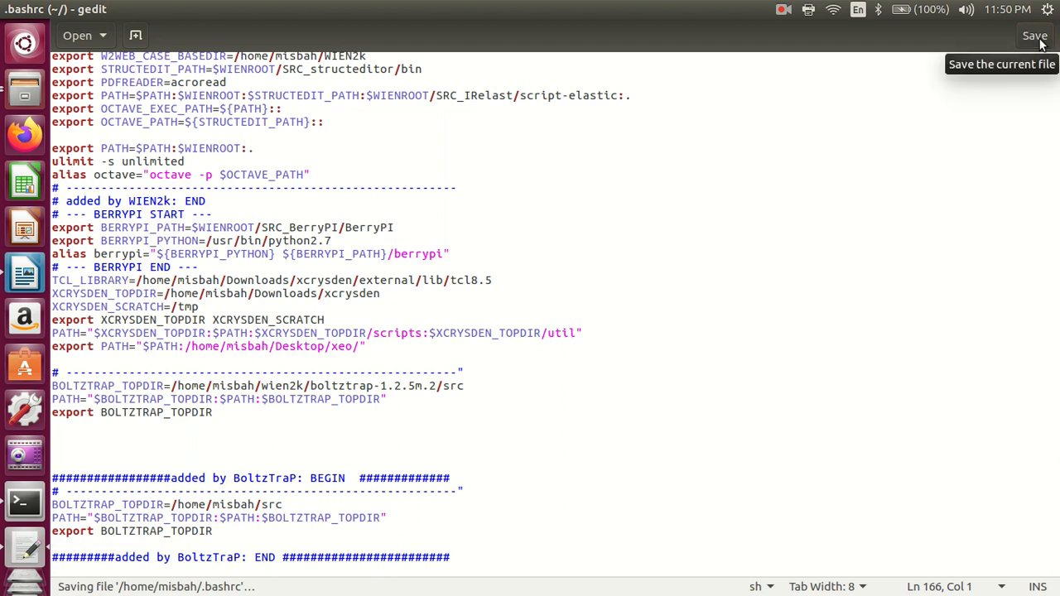
mouse_move(5, 25)
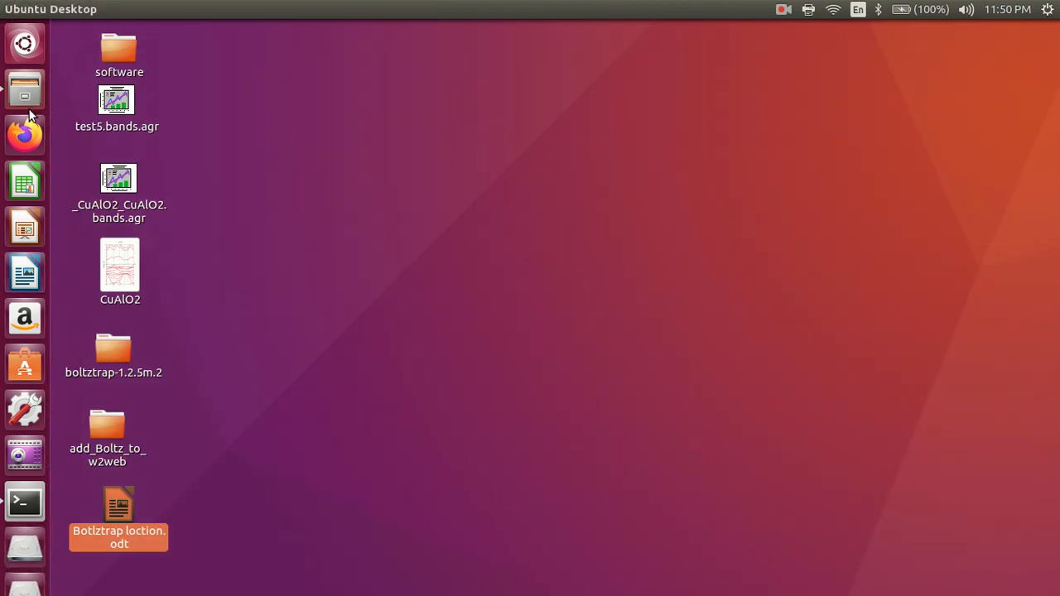
Log in to w2web in Firefox and open BoltzTraP under Tasks for CuAlO2.
click(24, 134)
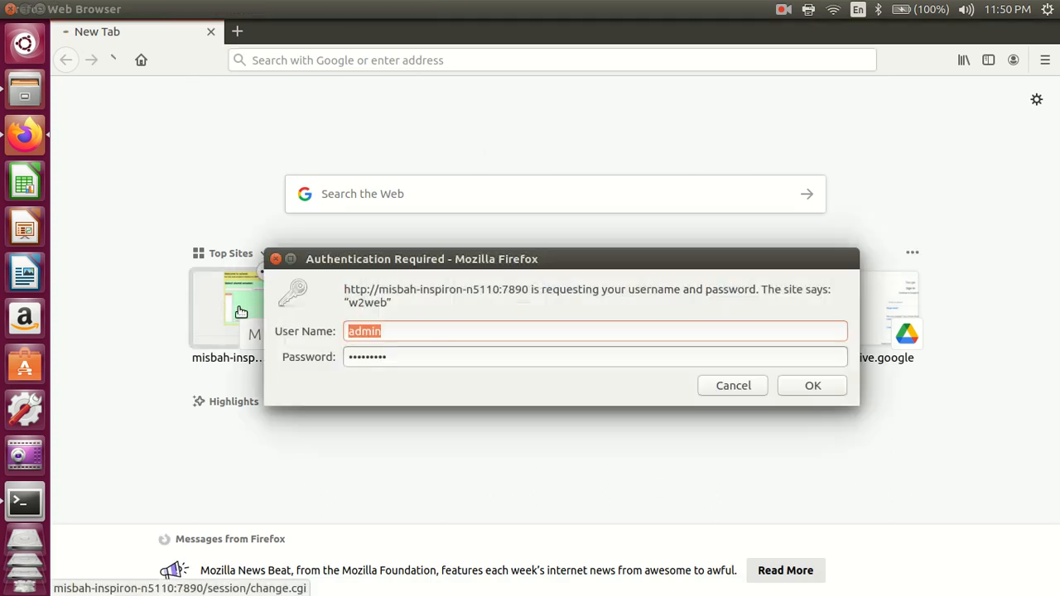
click(812, 385)
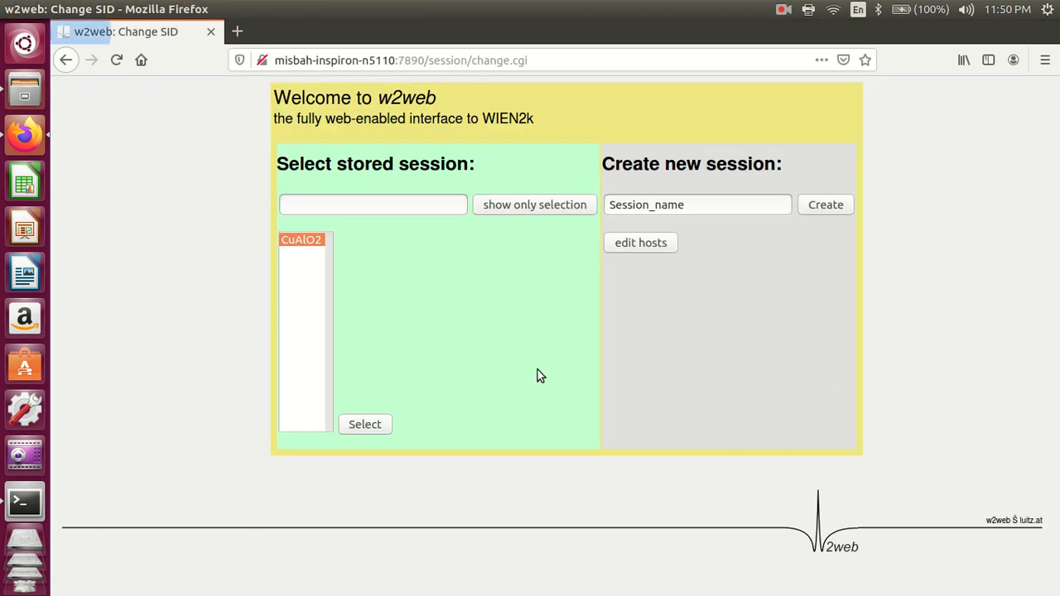
click(365, 424)
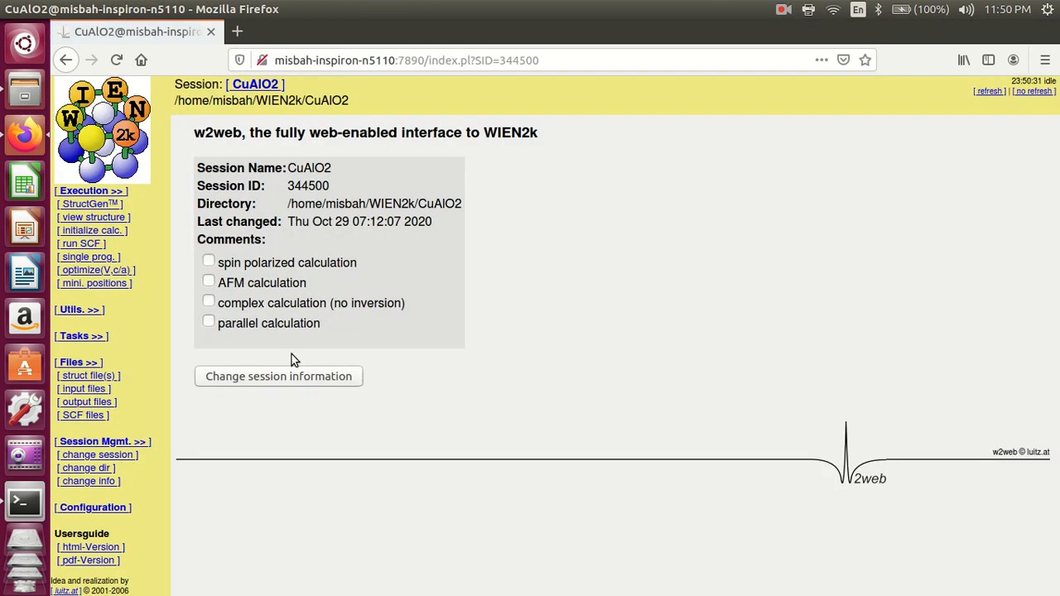
click(82, 336)
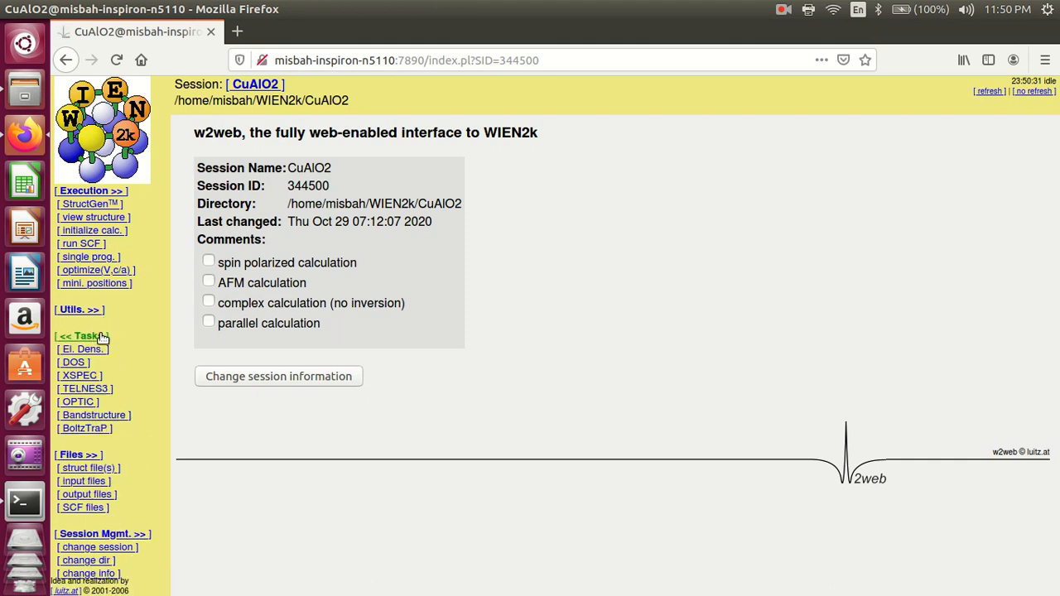
mouse_move(83, 428)
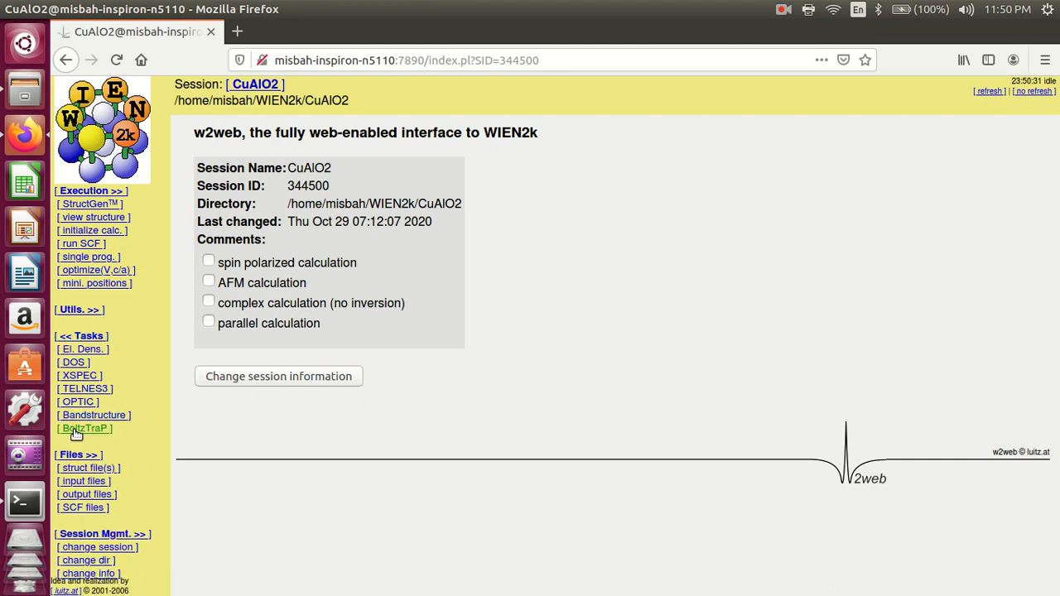
click(85, 429)
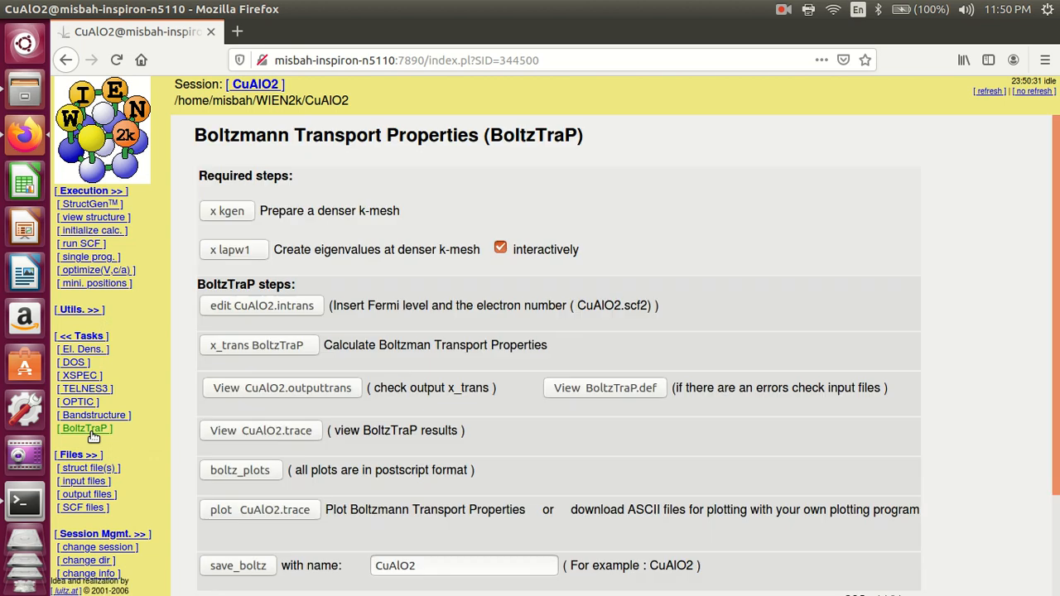
mouse_move(394, 286)
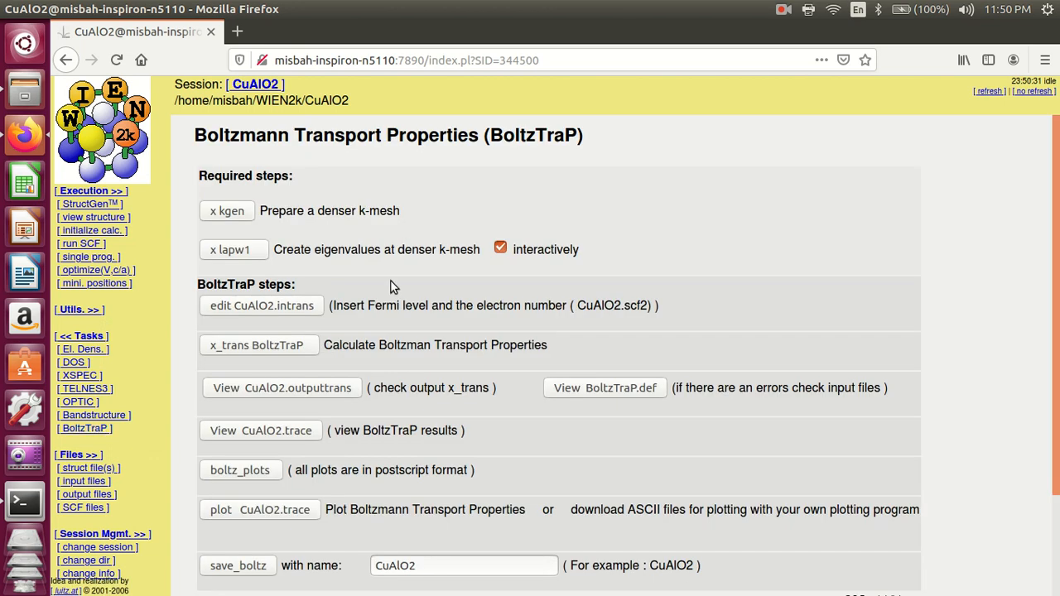